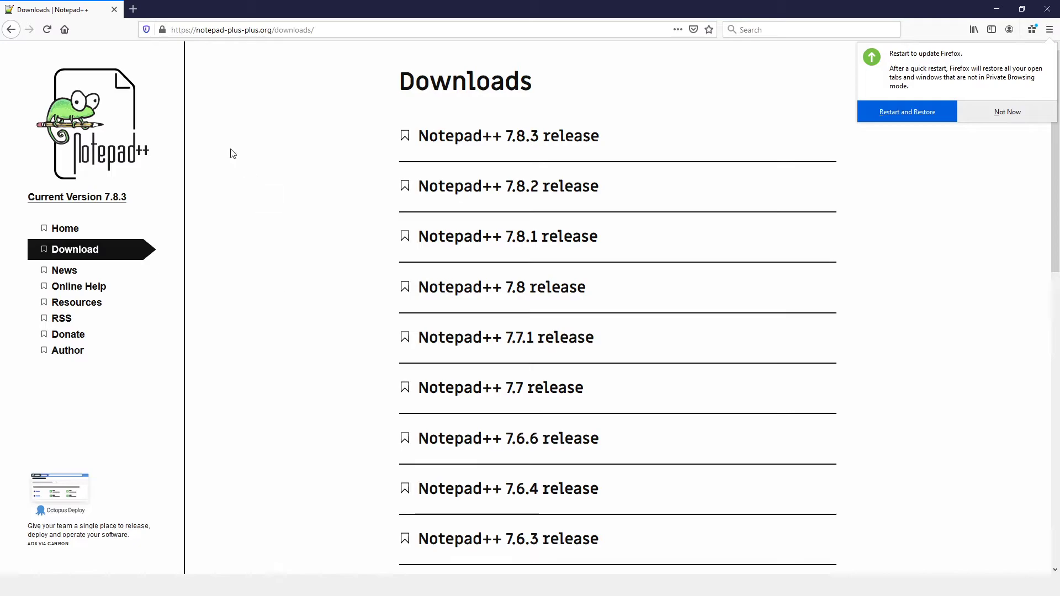
mouse_move(983, 146)
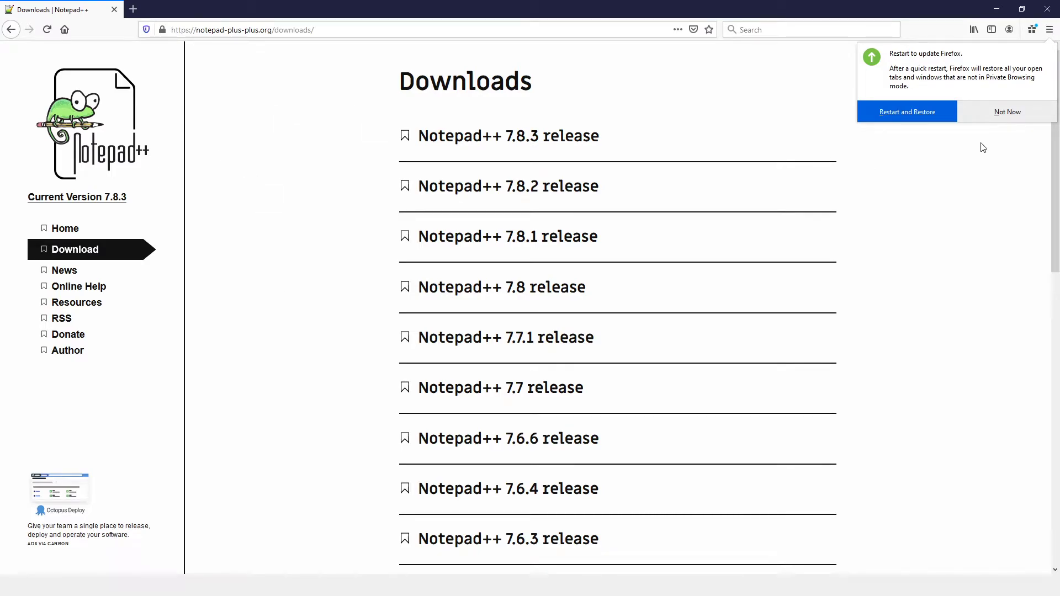
Dismiss the Firefox update reminder with Not Now, keeping the Notepad++ Downloads page visible
click(1007, 111)
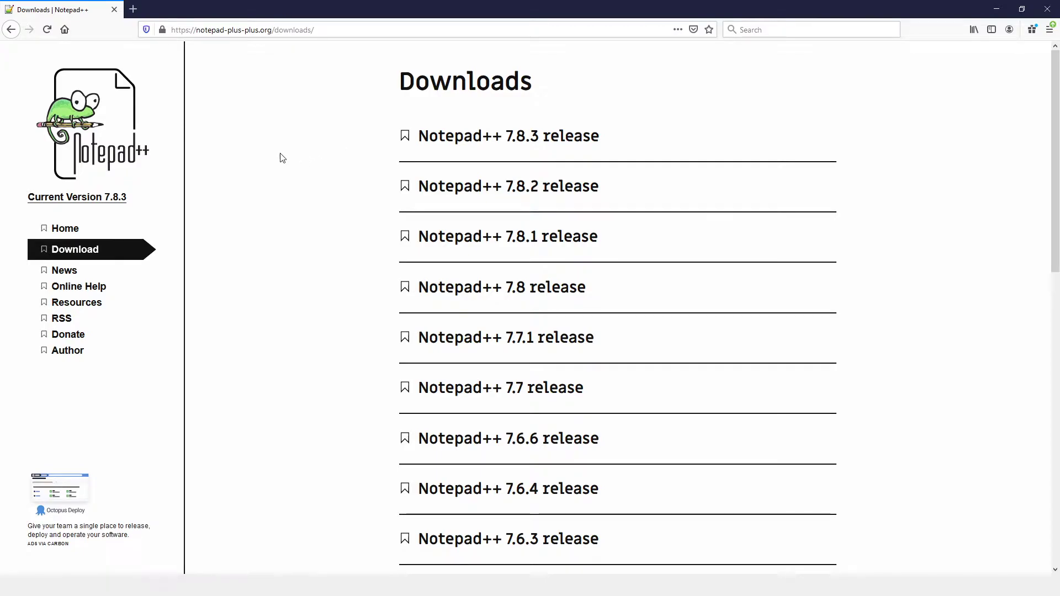
mouse_move(257, 121)
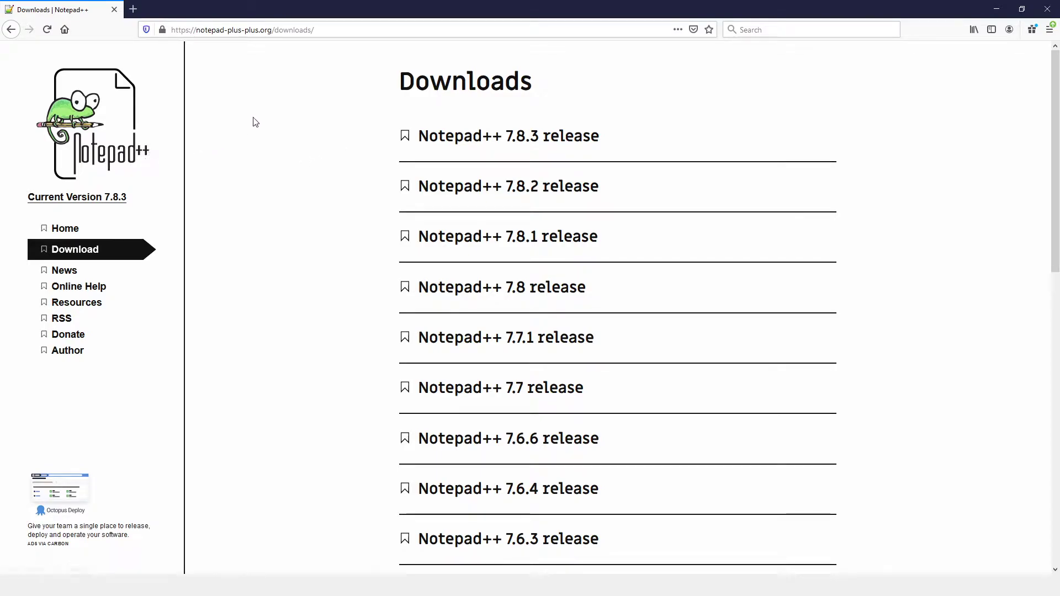
mouse_move(272, 137)
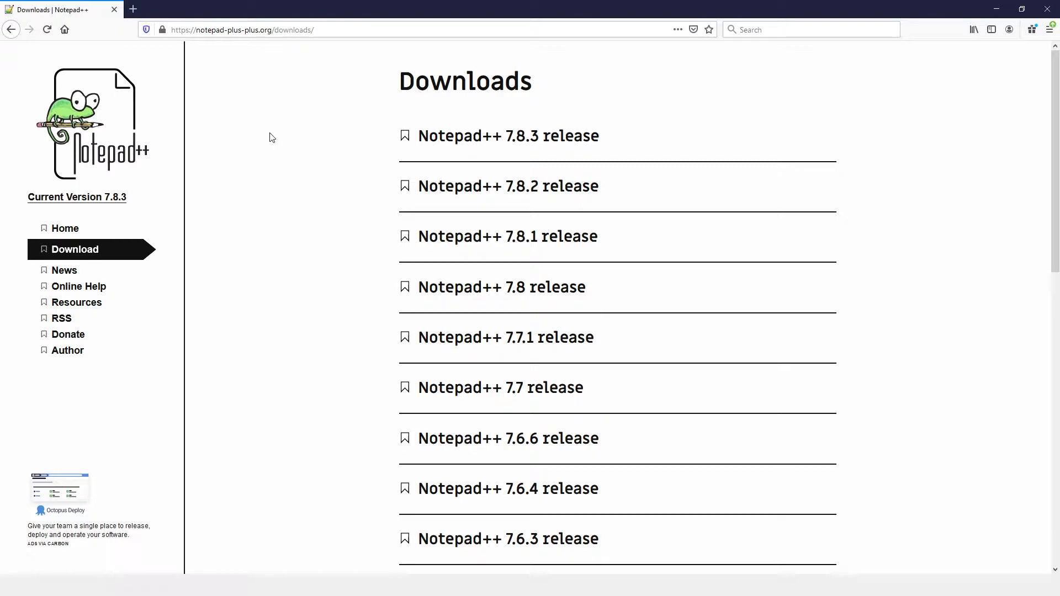
mouse_move(207, 135)
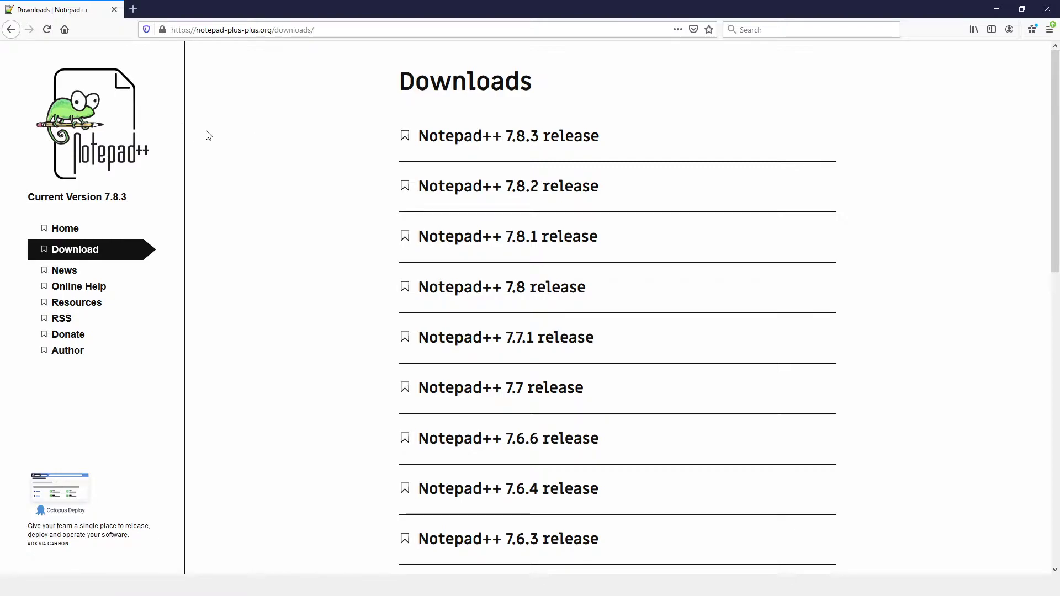
mouse_move(214, 132)
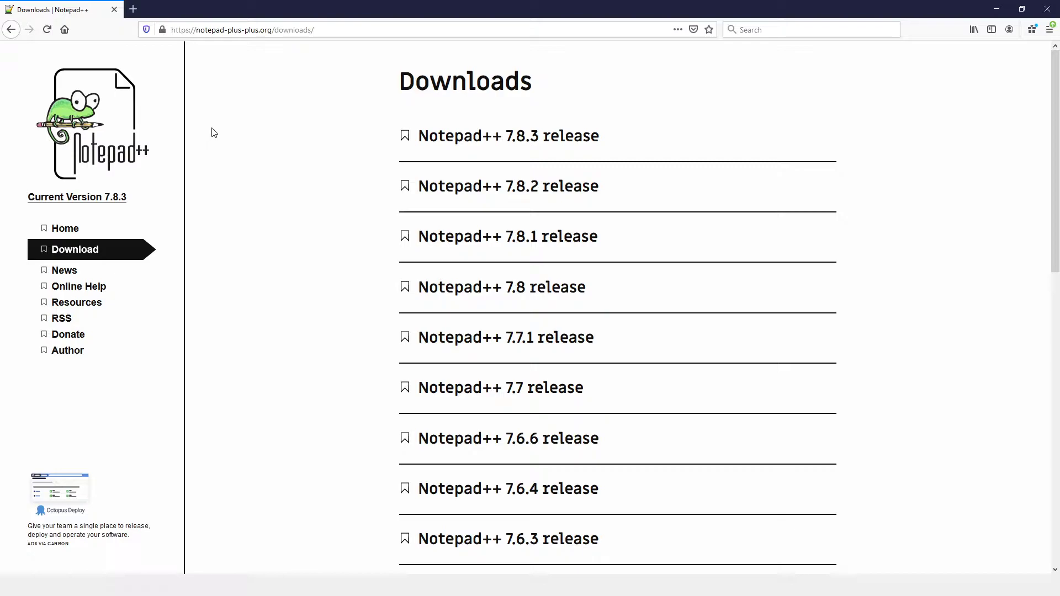
mouse_move(223, 130)
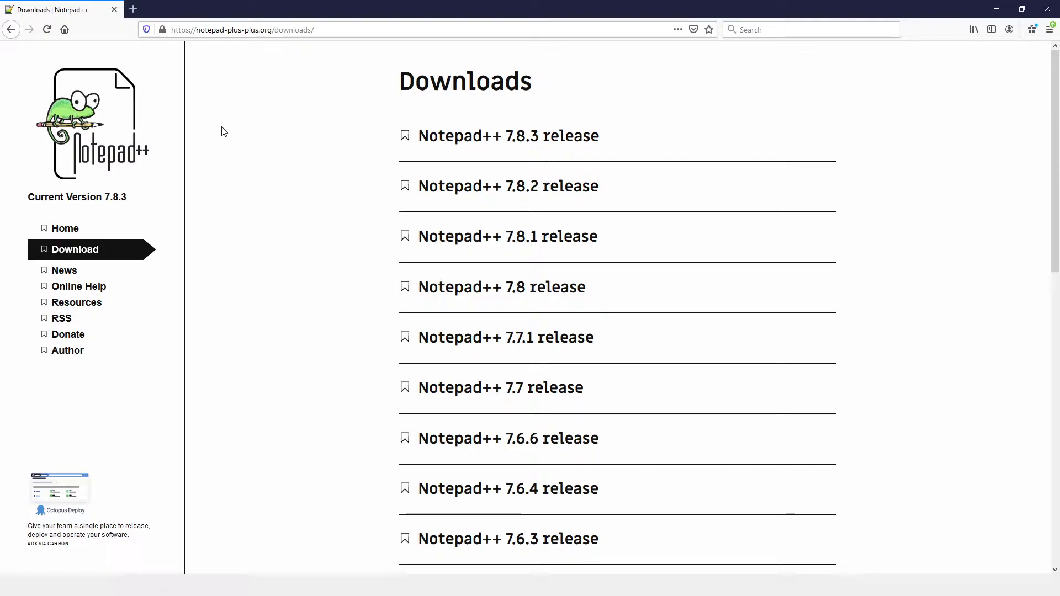
mouse_move(238, 128)
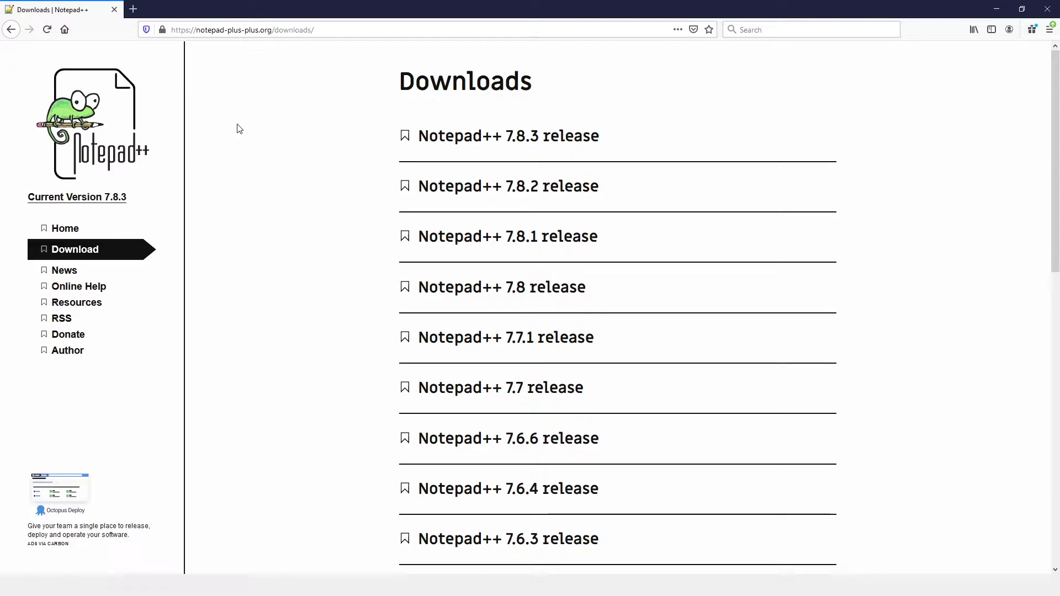
mouse_move(295, 133)
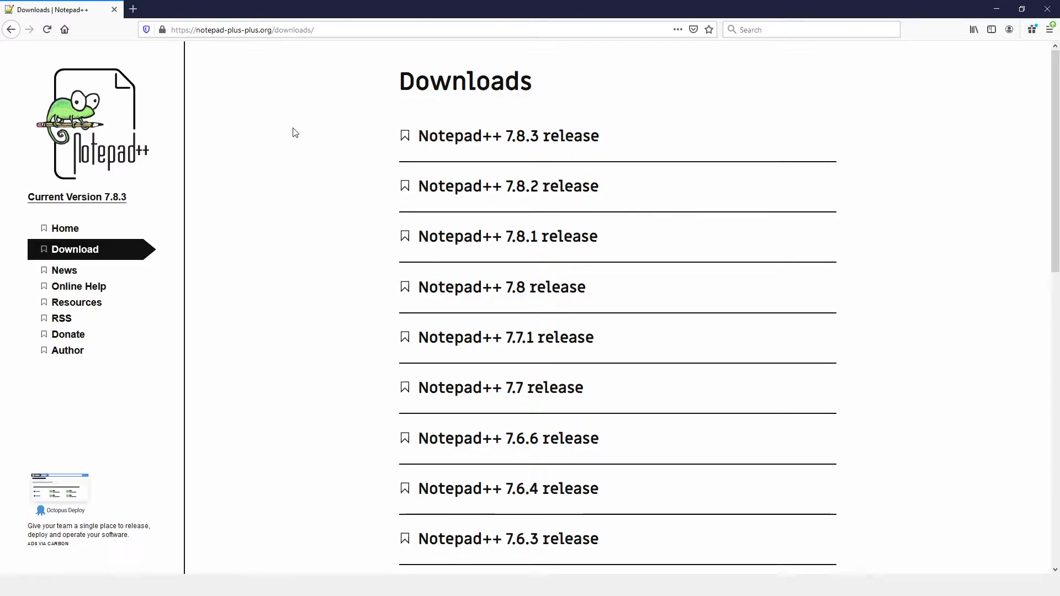
mouse_move(281, 100)
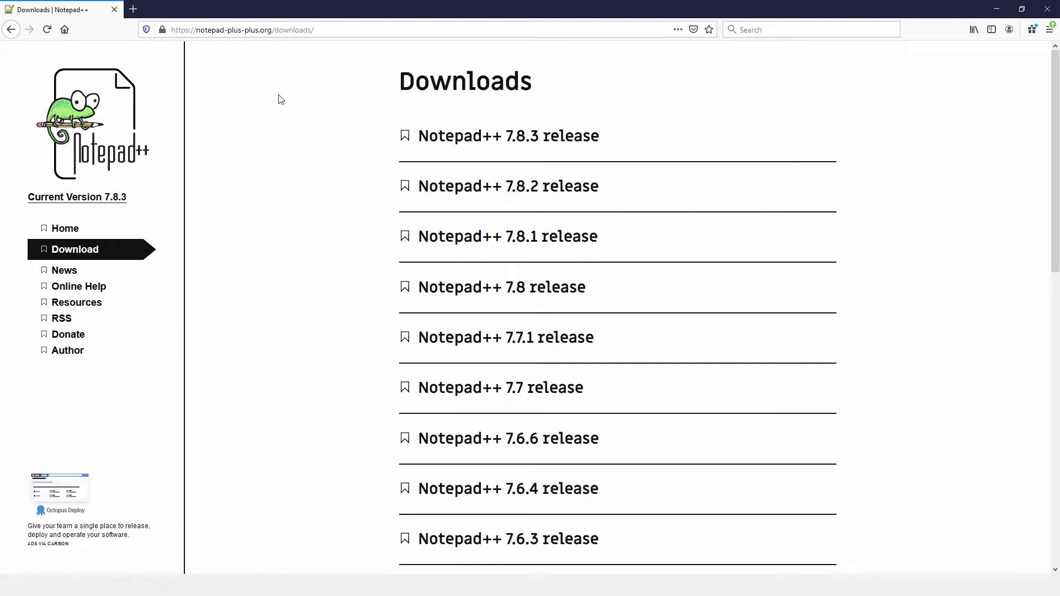
mouse_move(287, 89)
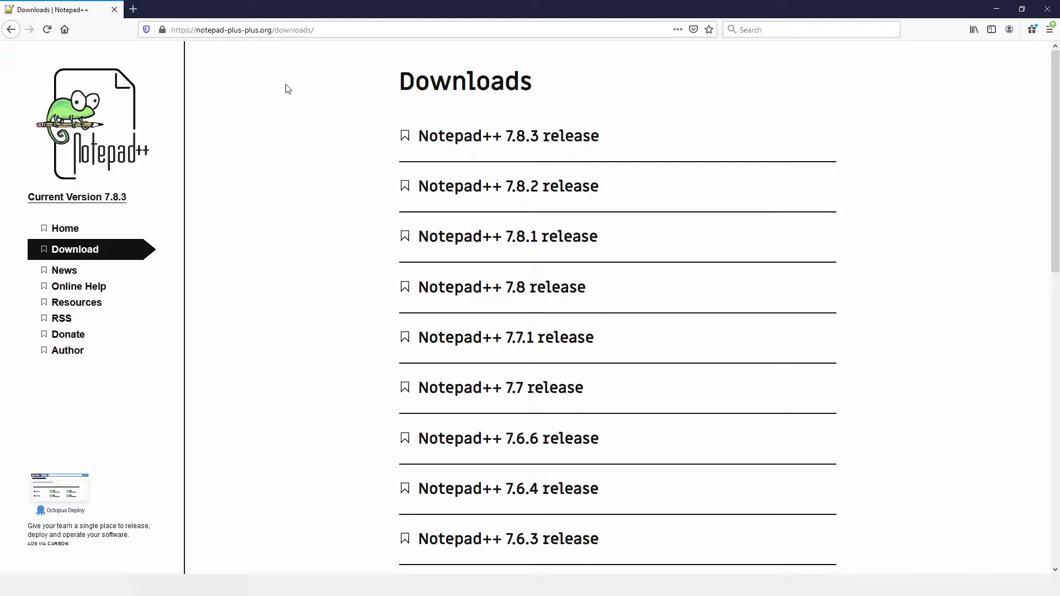
mouse_move(340, 70)
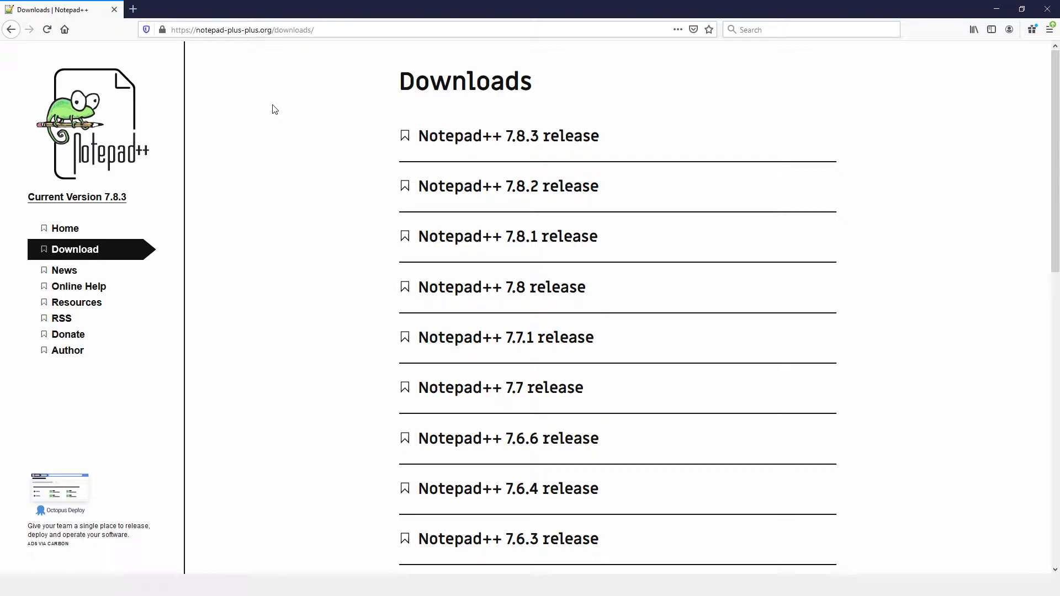
mouse_move(283, 123)
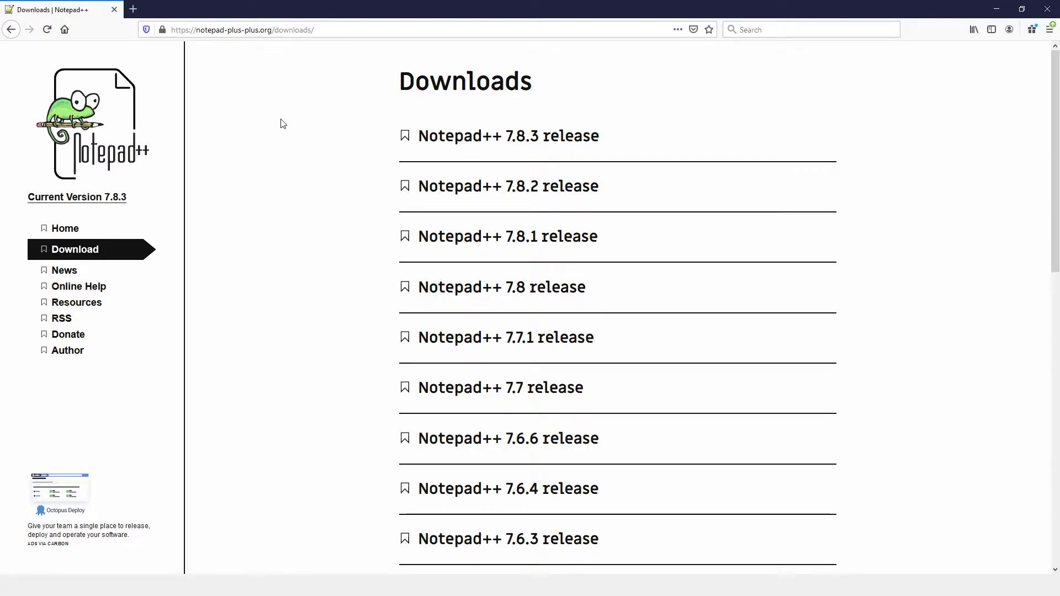
mouse_move(376, 123)
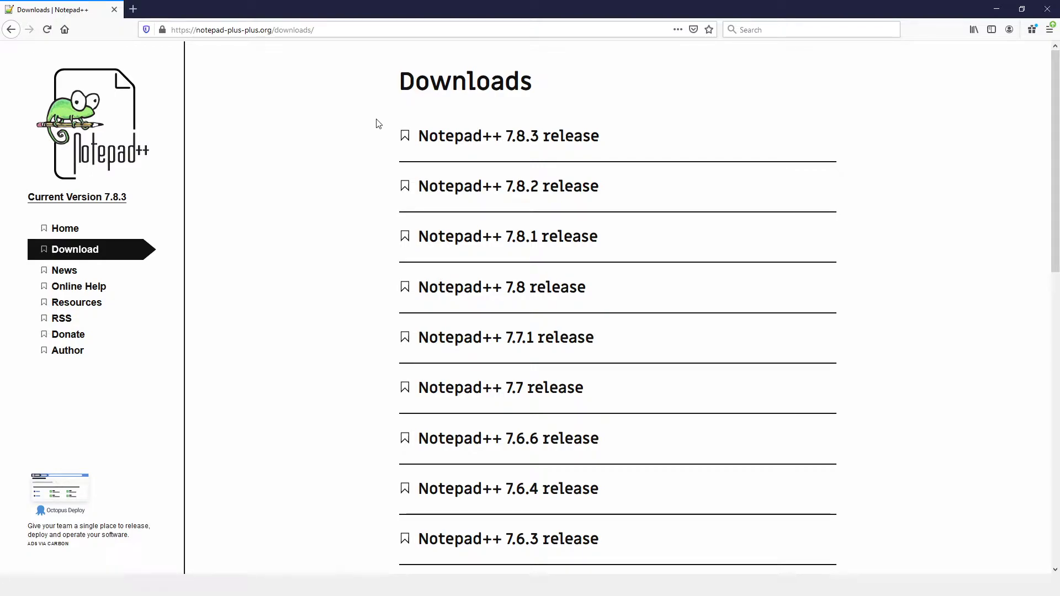
mouse_move(194, 116)
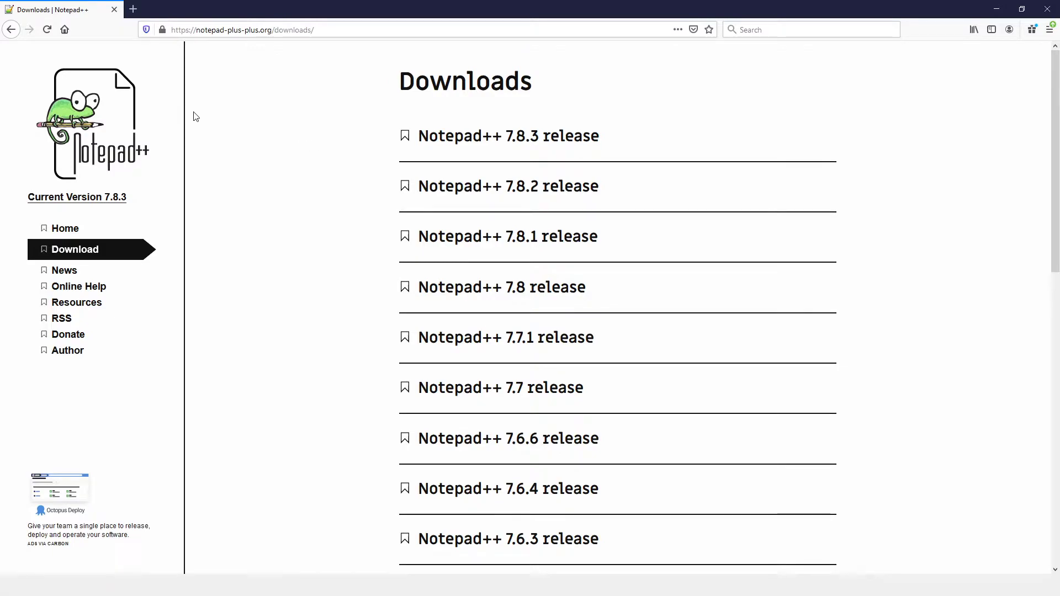
mouse_move(323, 133)
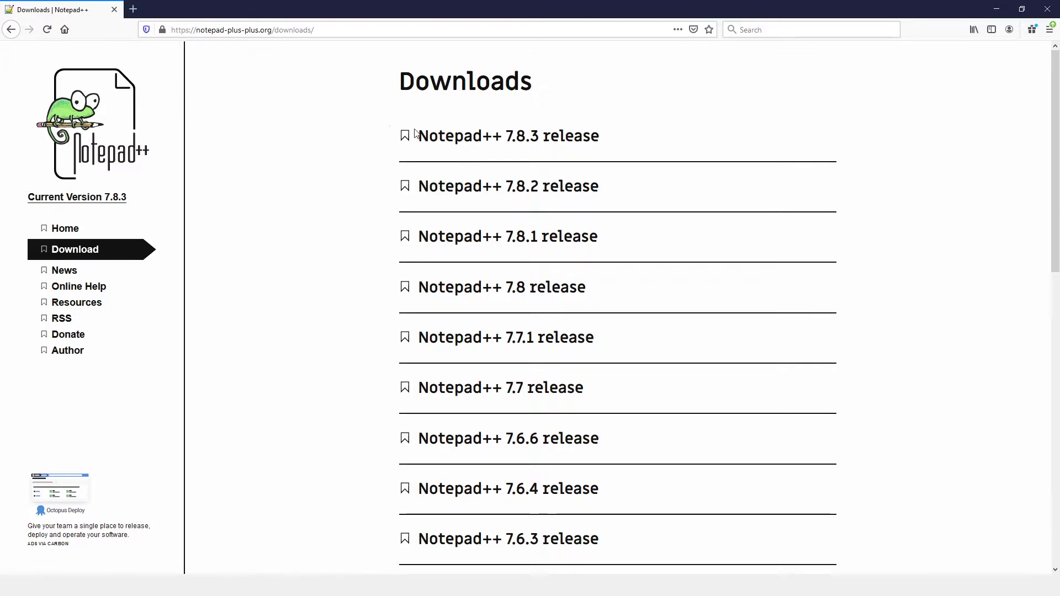
mouse_move(834, 482)
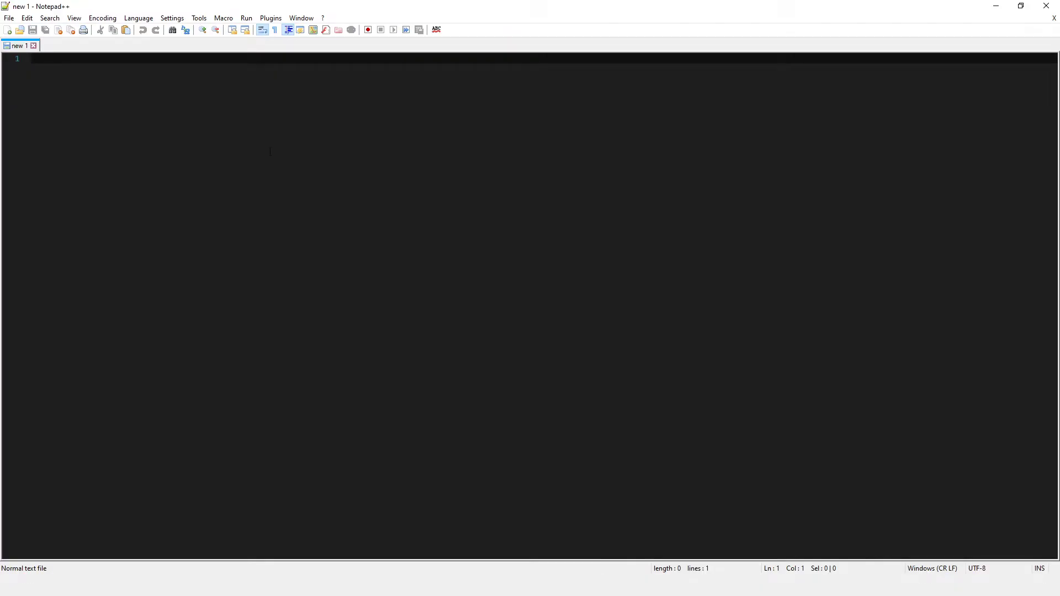
mouse_move(73, 57)
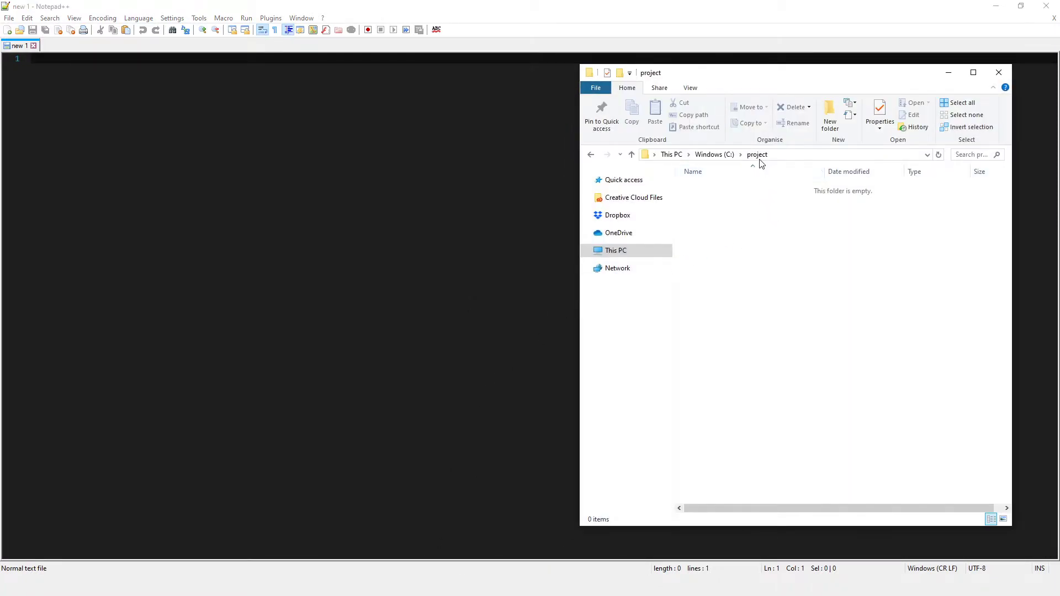
mouse_move(733, 228)
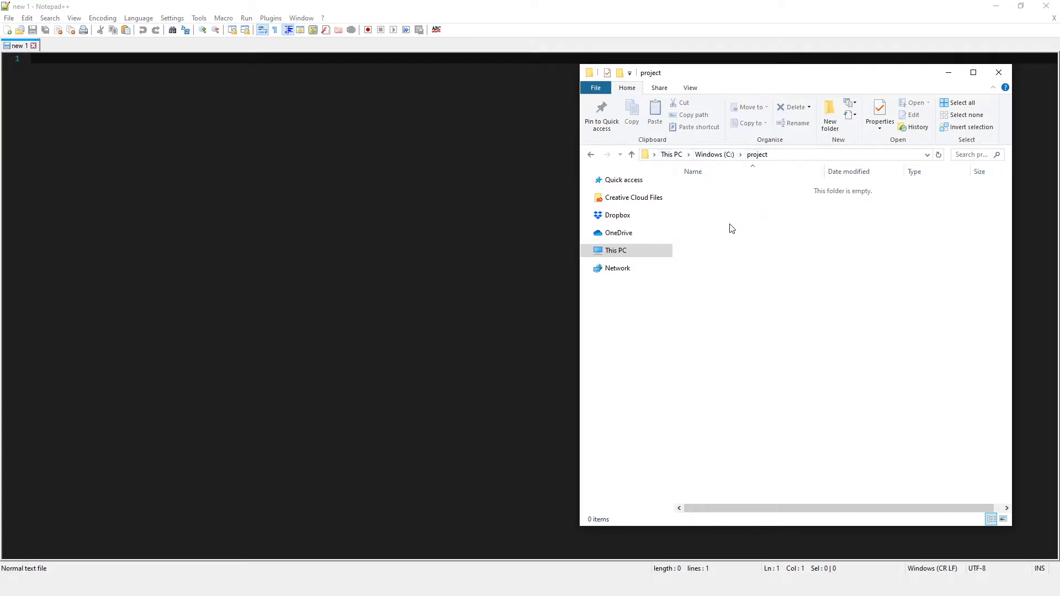
Create a new text document in the project folder and rename it to index.html, accepting the extension warning
right_click(731, 228)
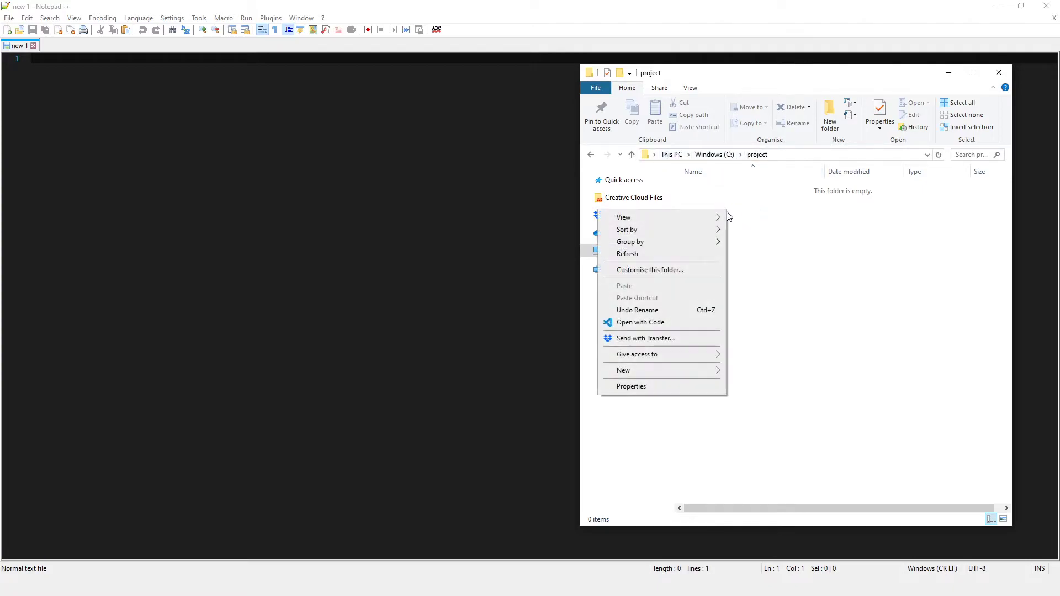
click(623, 370)
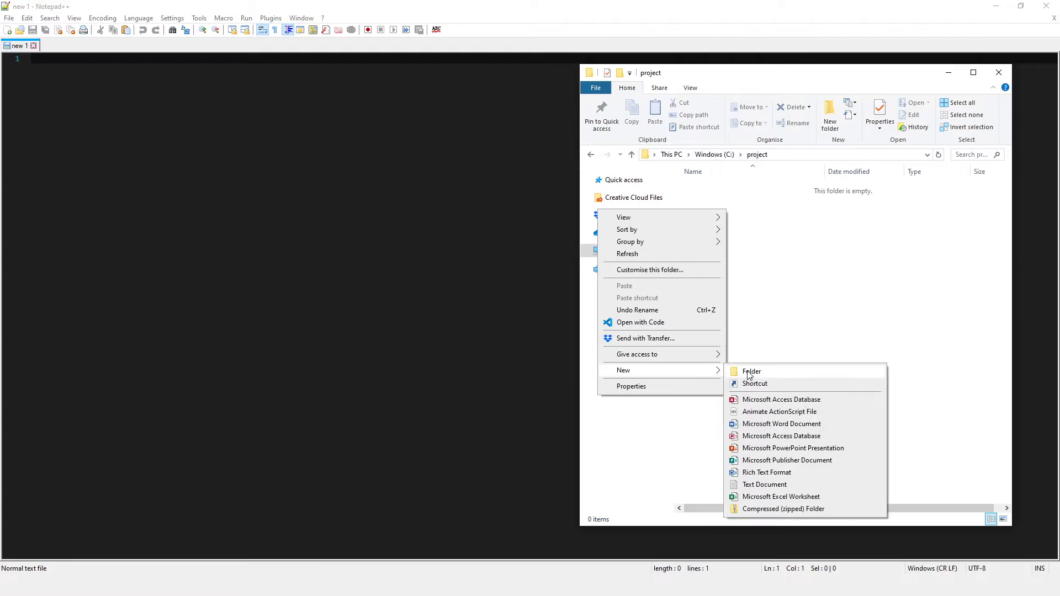
click(765, 485)
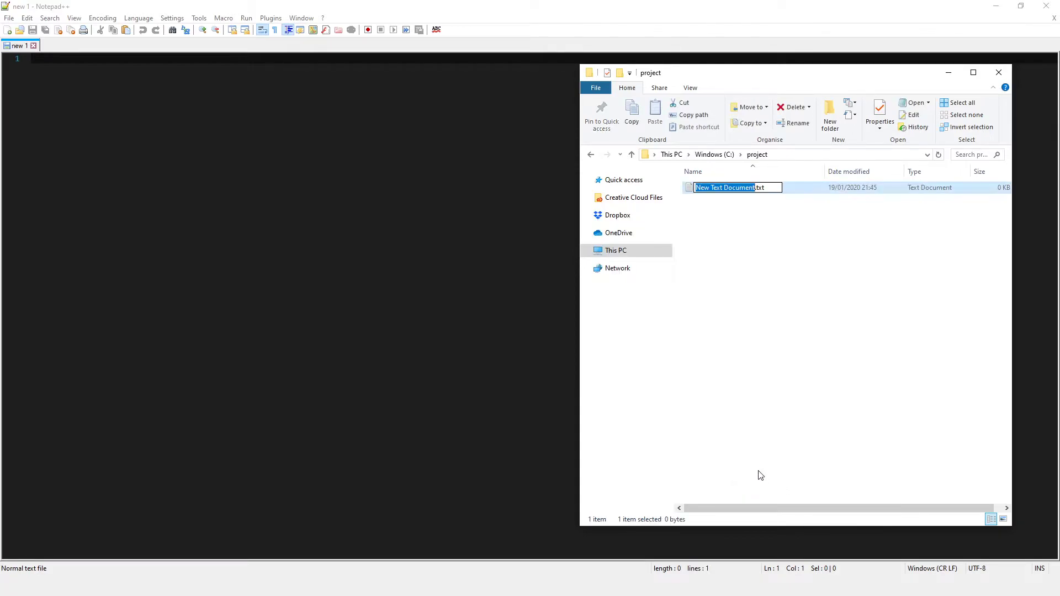
mouse_move(764, 289)
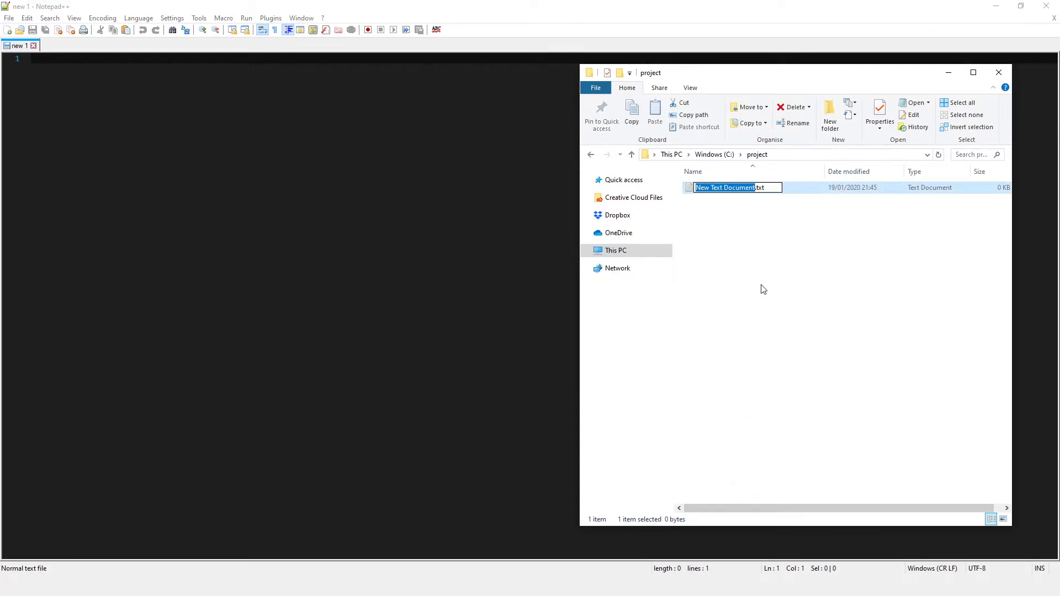
text(index.txt)
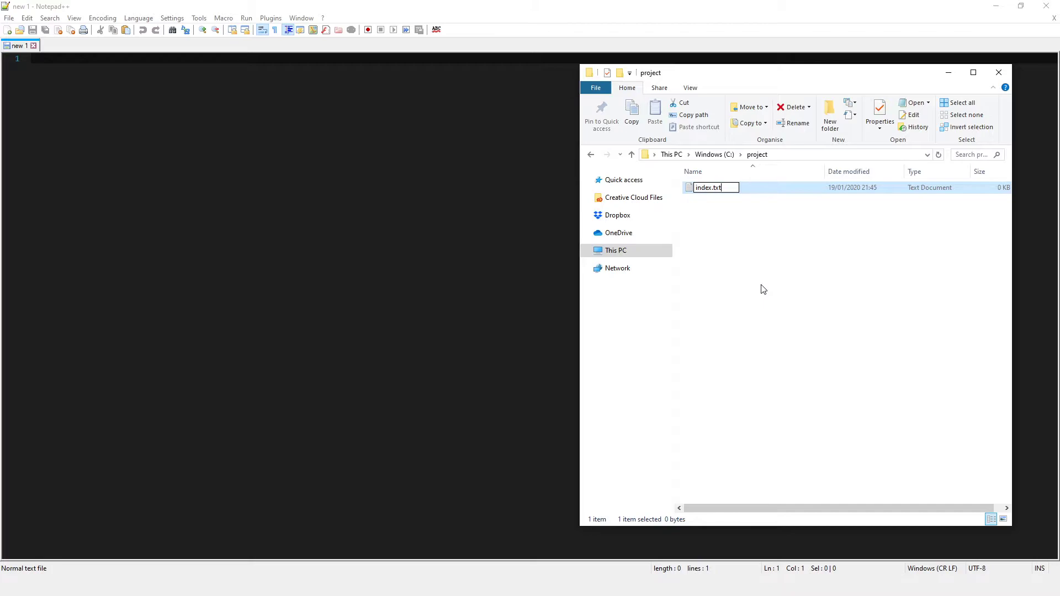
text(index.html)
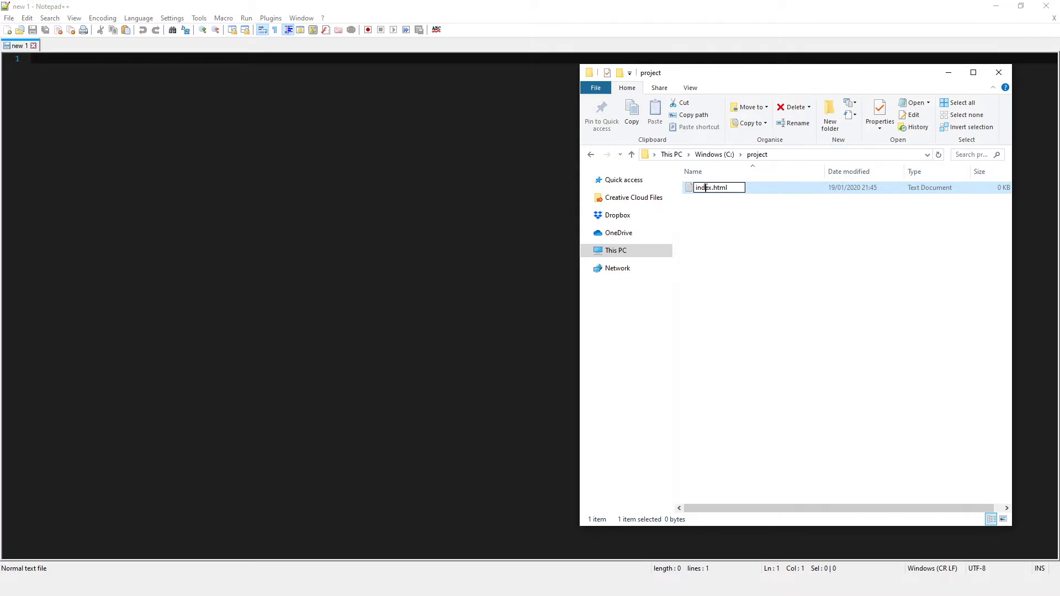
key(Enter)
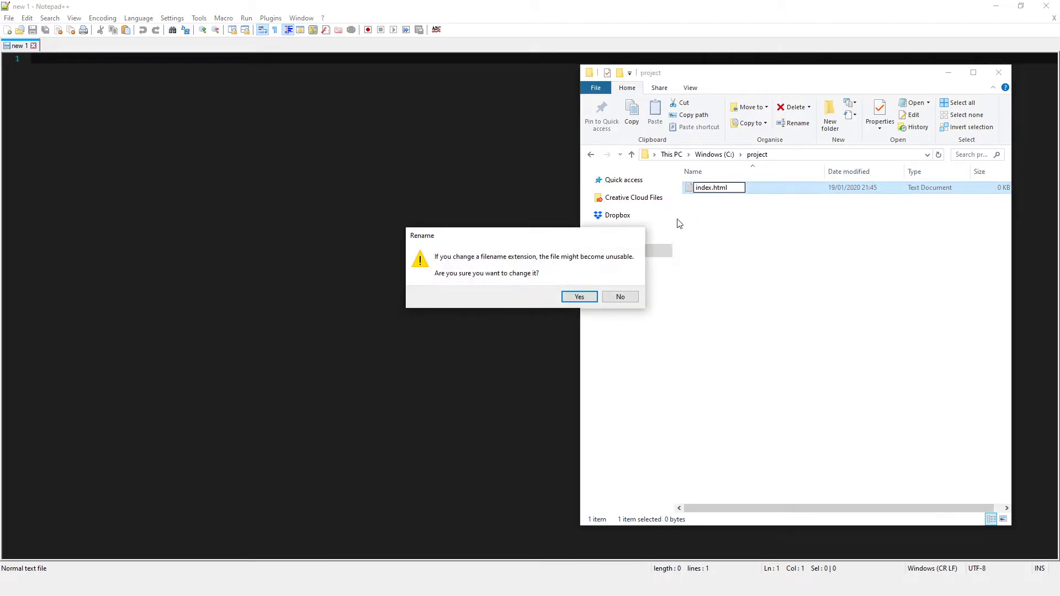
click(579, 296)
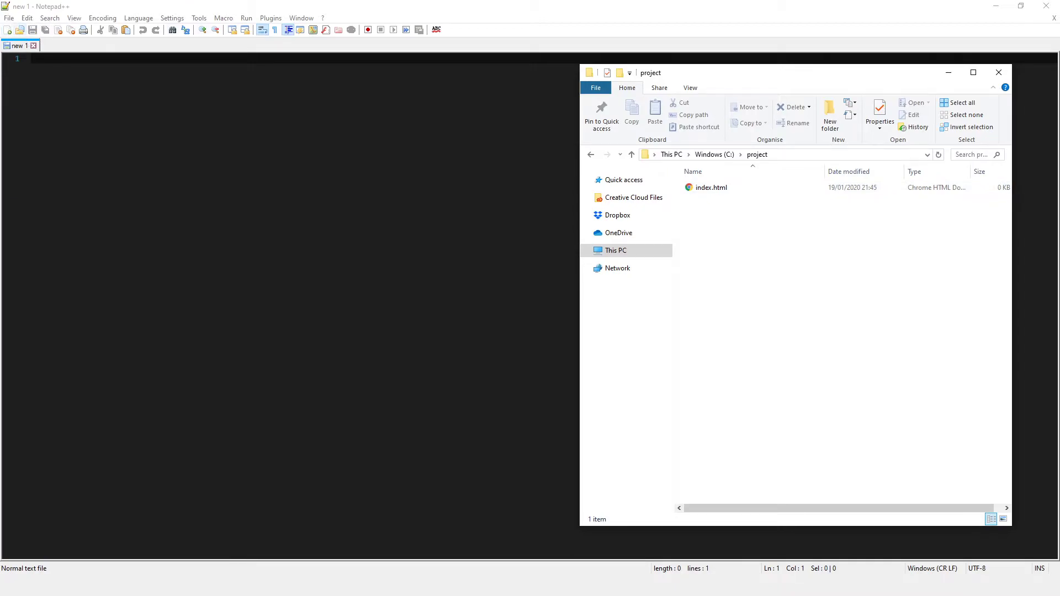
mouse_move(31, 22)
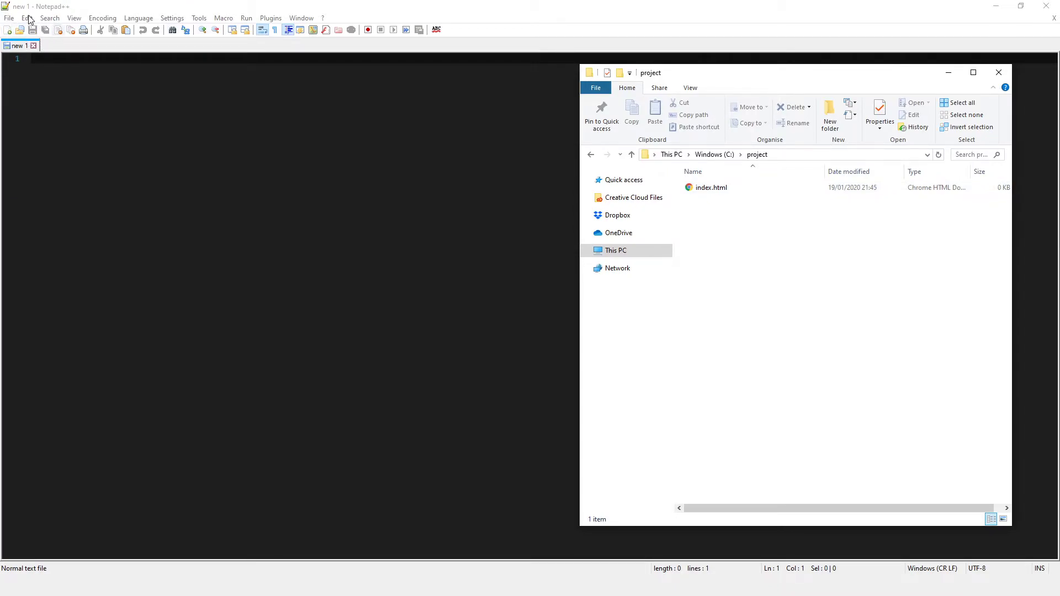
mouse_move(751, 210)
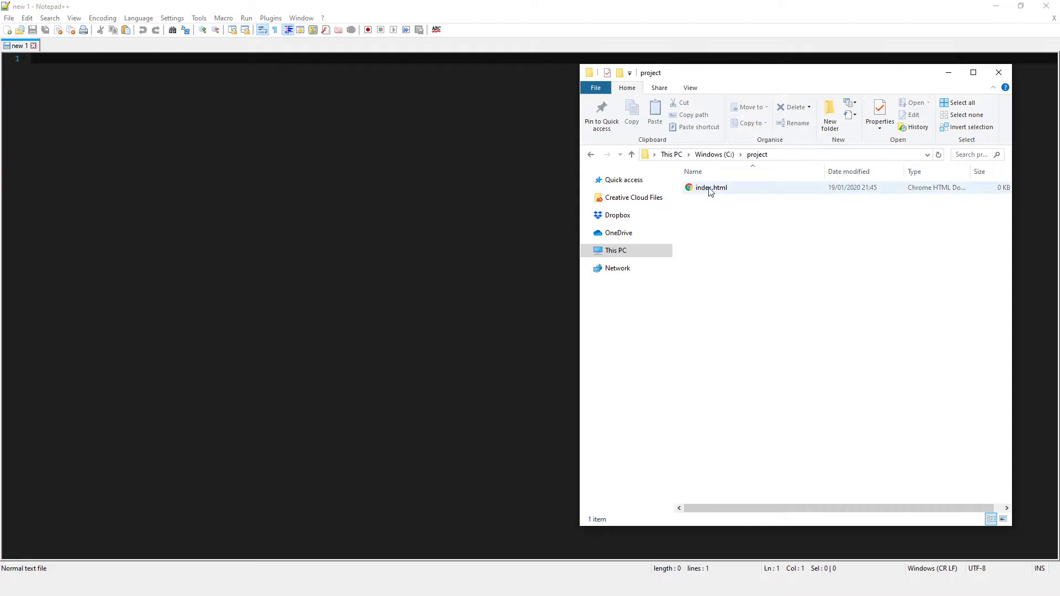
Edit index.html with Notepad++ and write the opening <html> tag on line 1
right_click(710, 188)
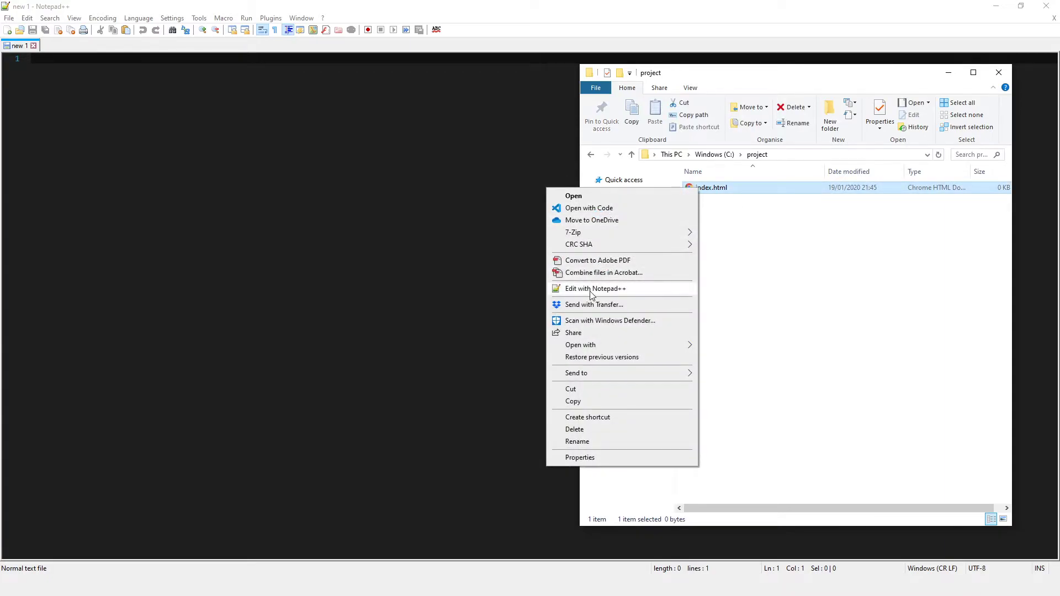
mouse_move(614, 294)
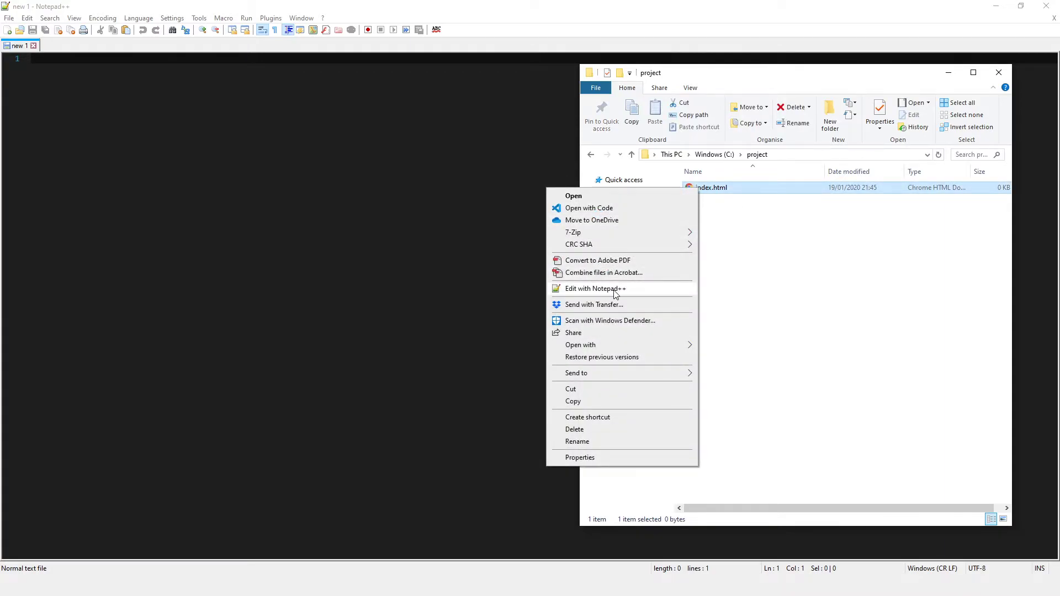
click(596, 290)
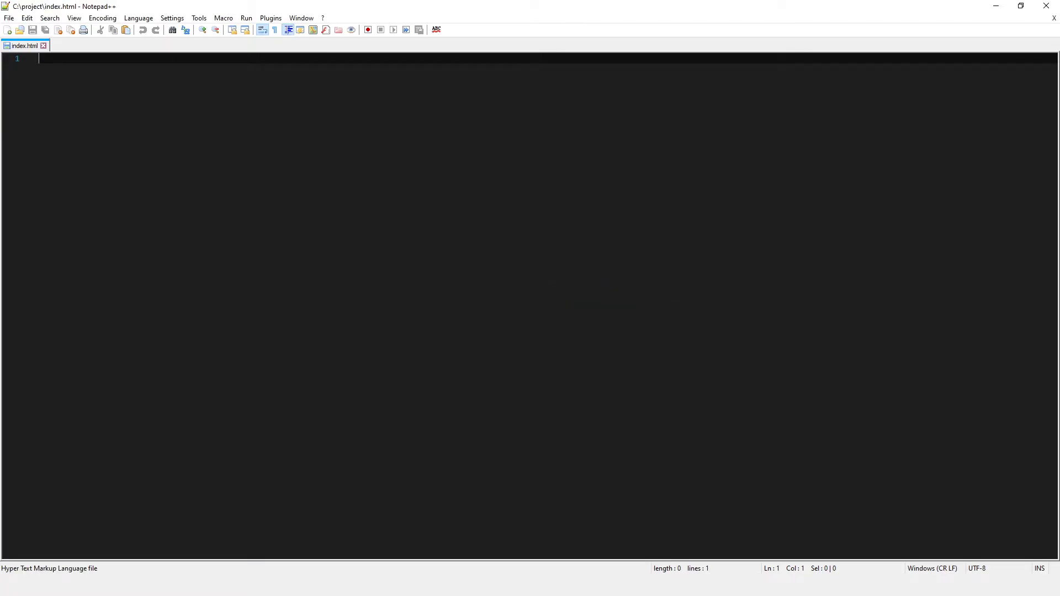
mouse_move(192, 106)
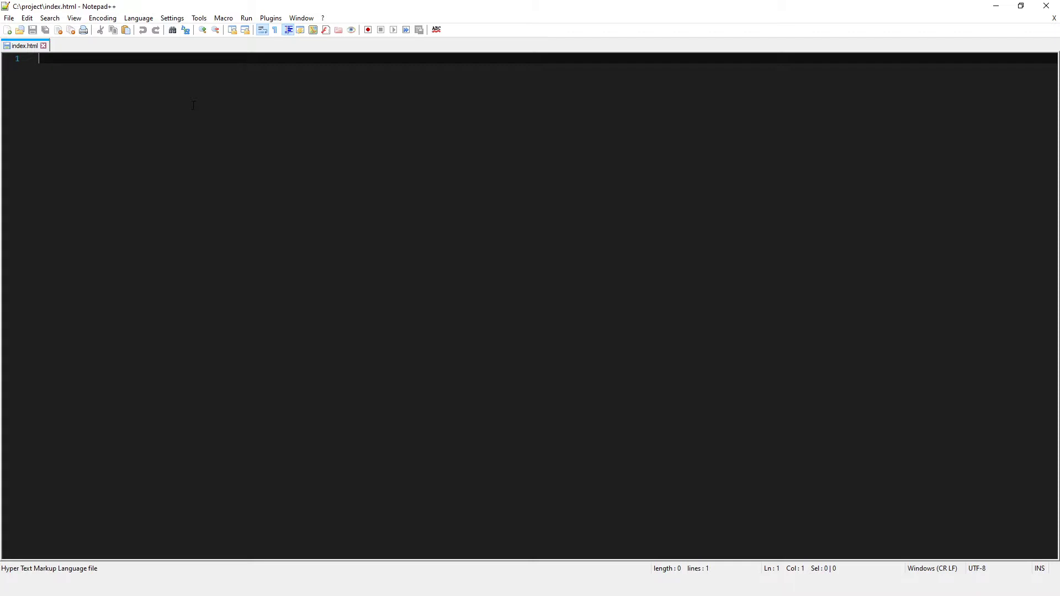
text(<html>)
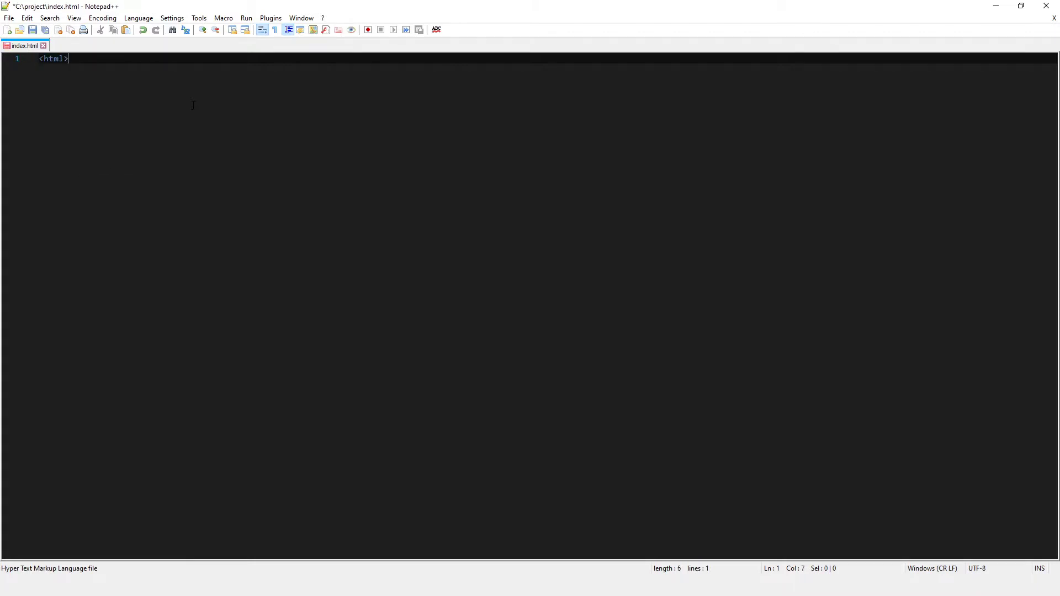
click(49, 58)
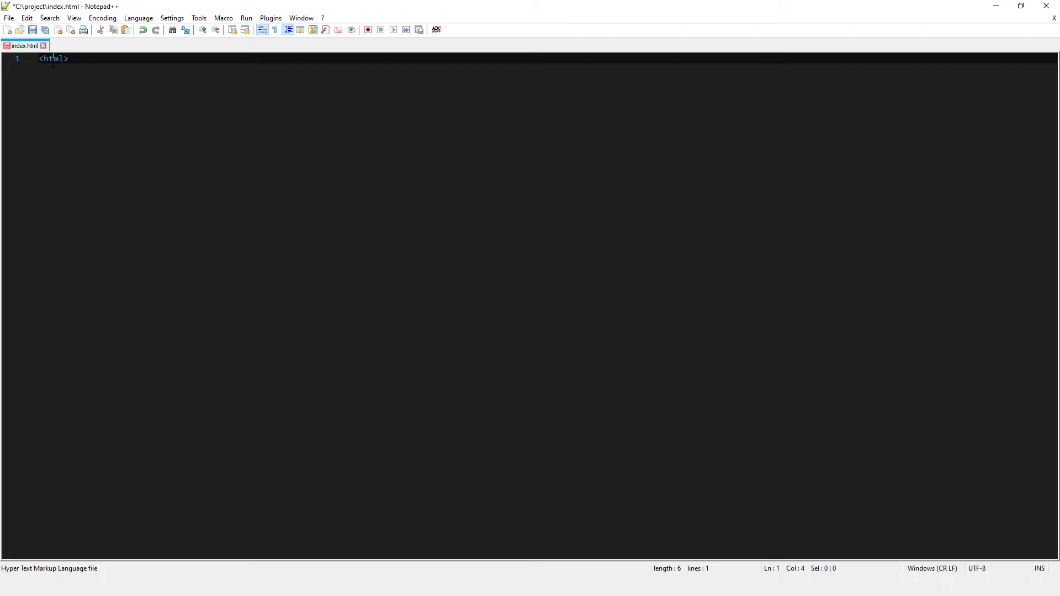
double_click(51, 59)
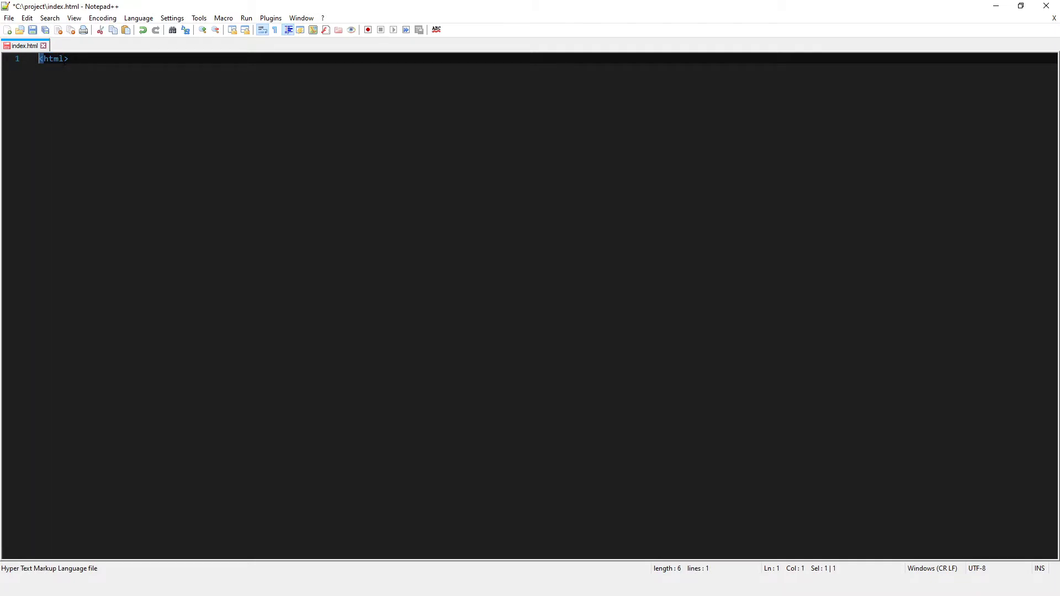
double_click(49, 59)
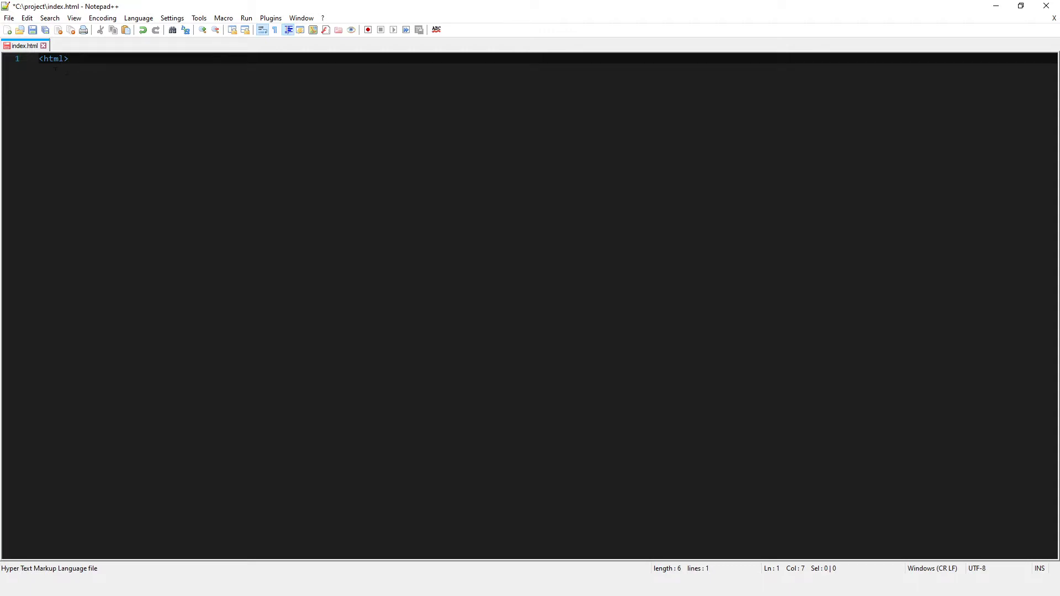
double_click(49, 59)
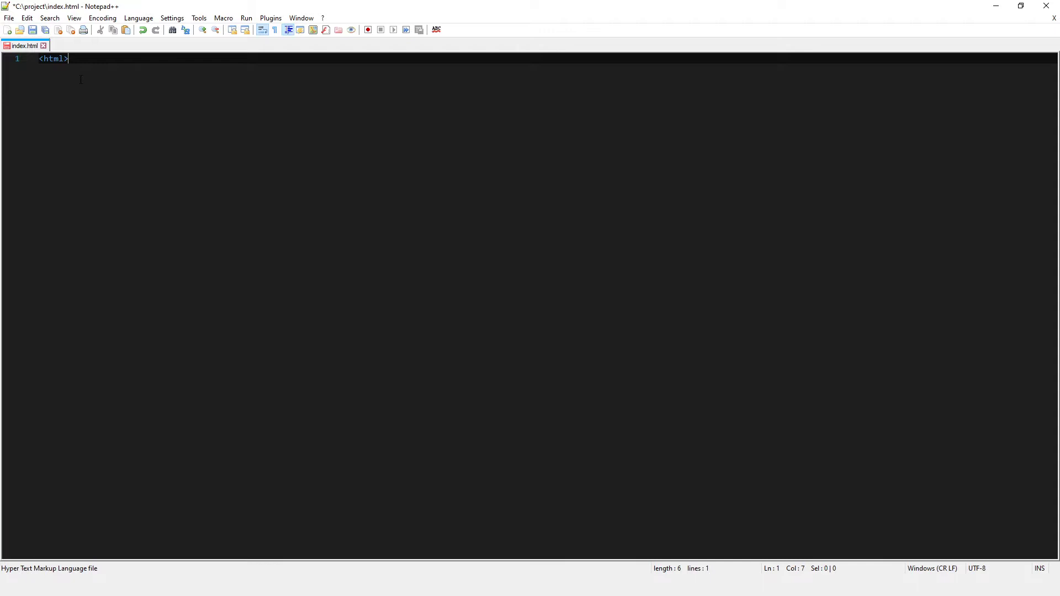
Add blank lines and a closing </html> tag below, then return to the empty line under <html>
key(Enter)
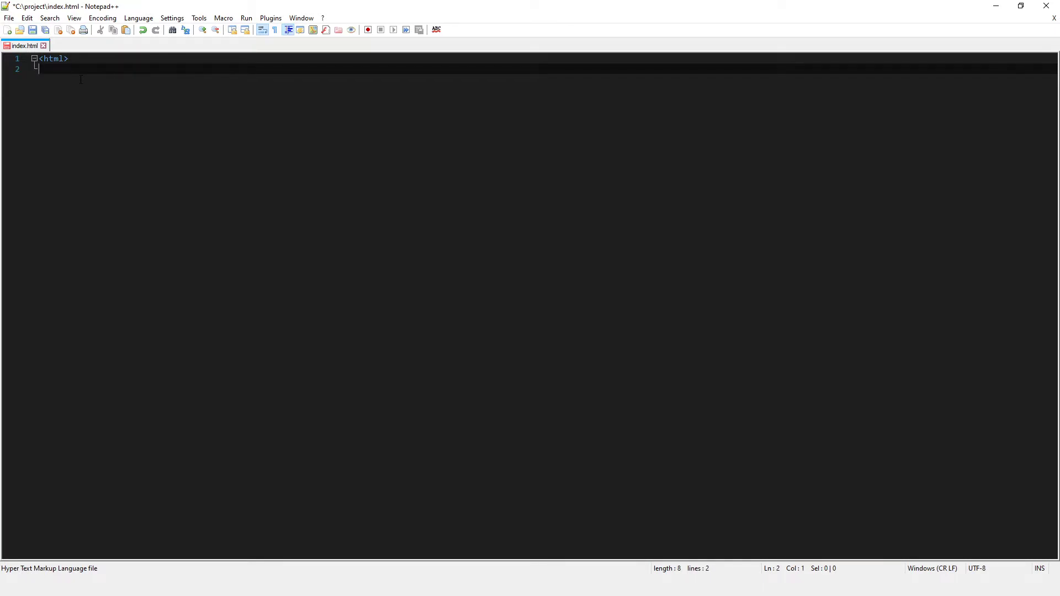
key(enter)
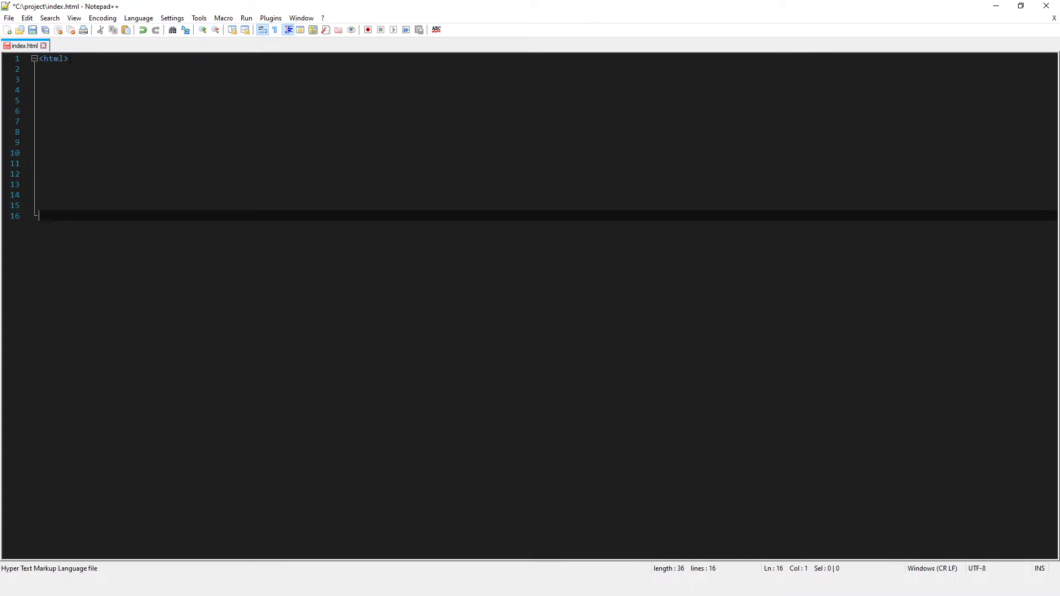
text(<)
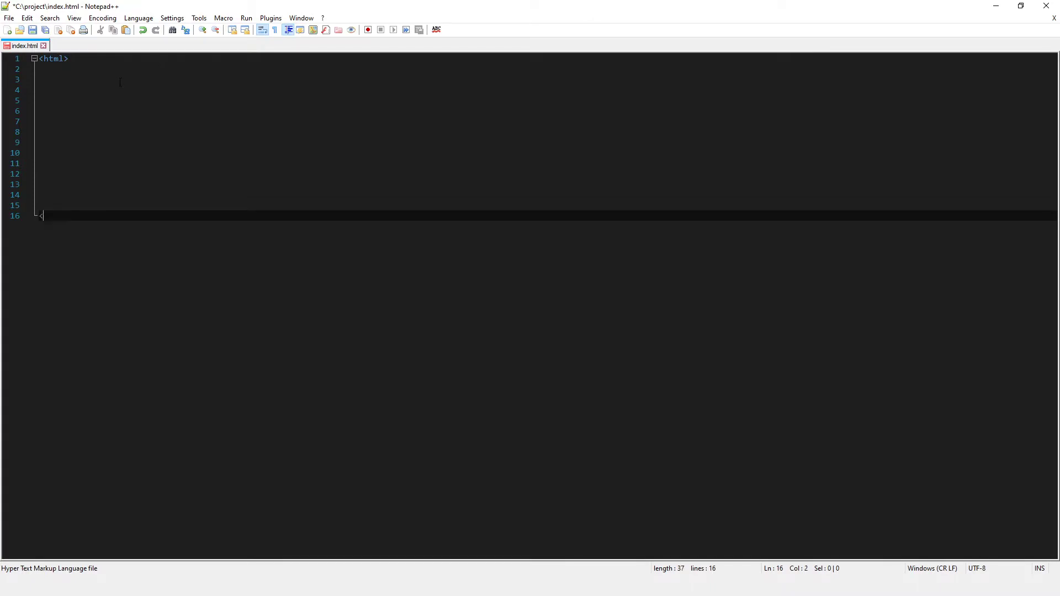
text(/)
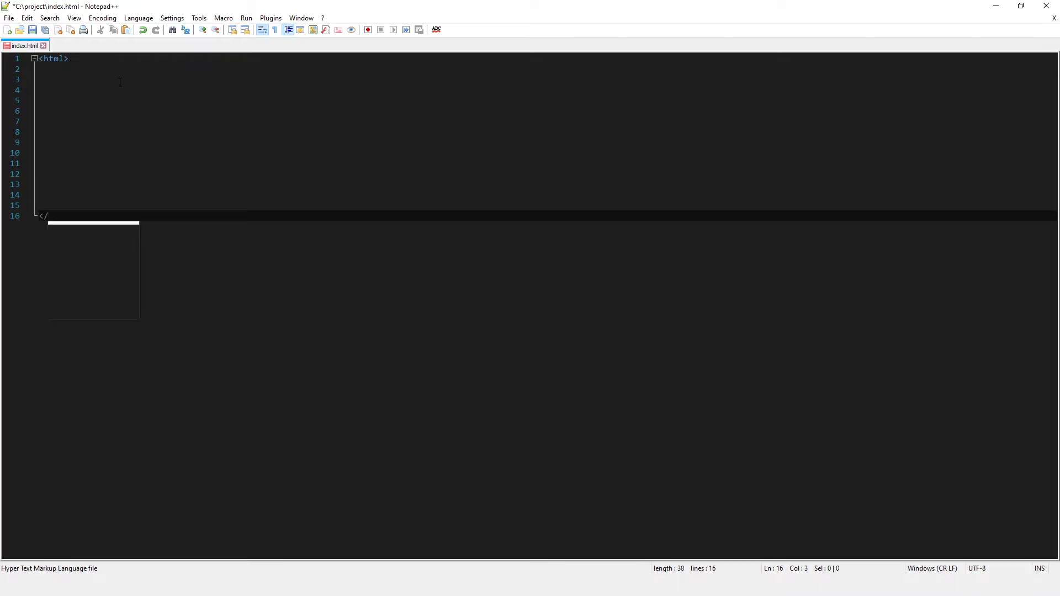
text(html>)
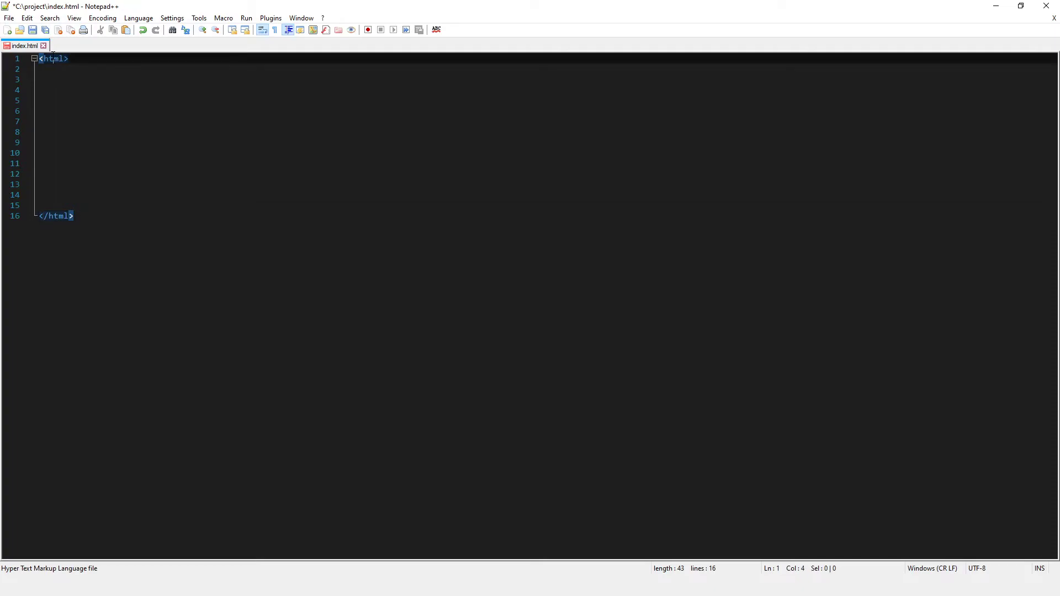
click(73, 217)
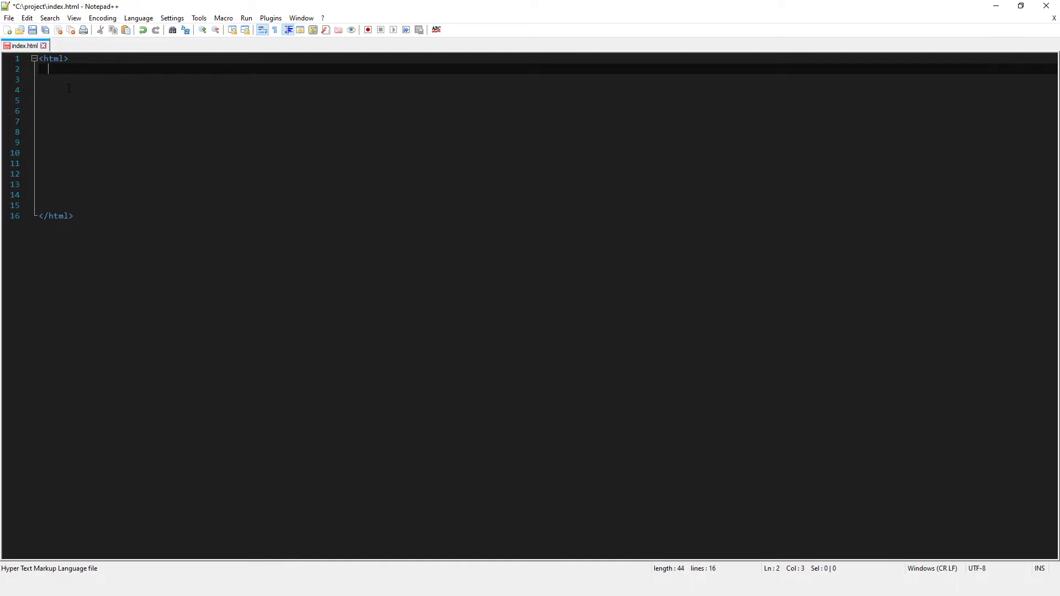
text(<H)
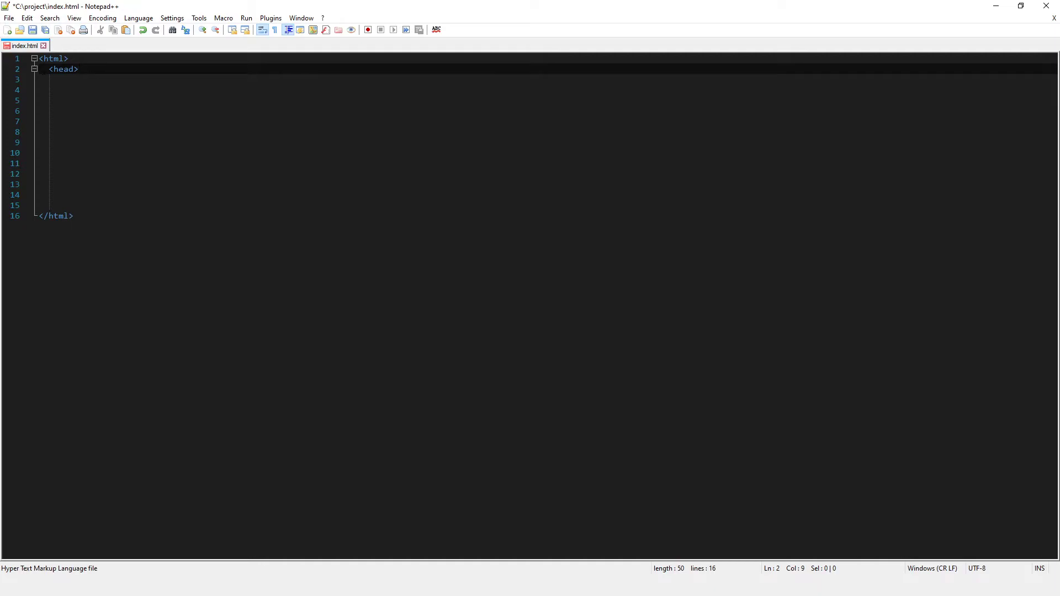
click(46, 79)
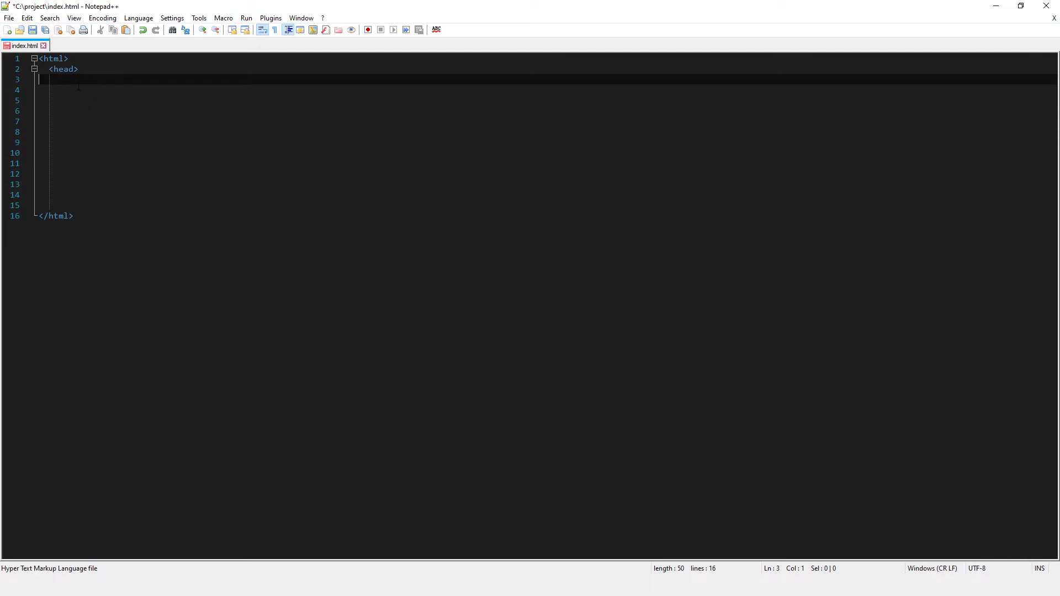
text(</h)
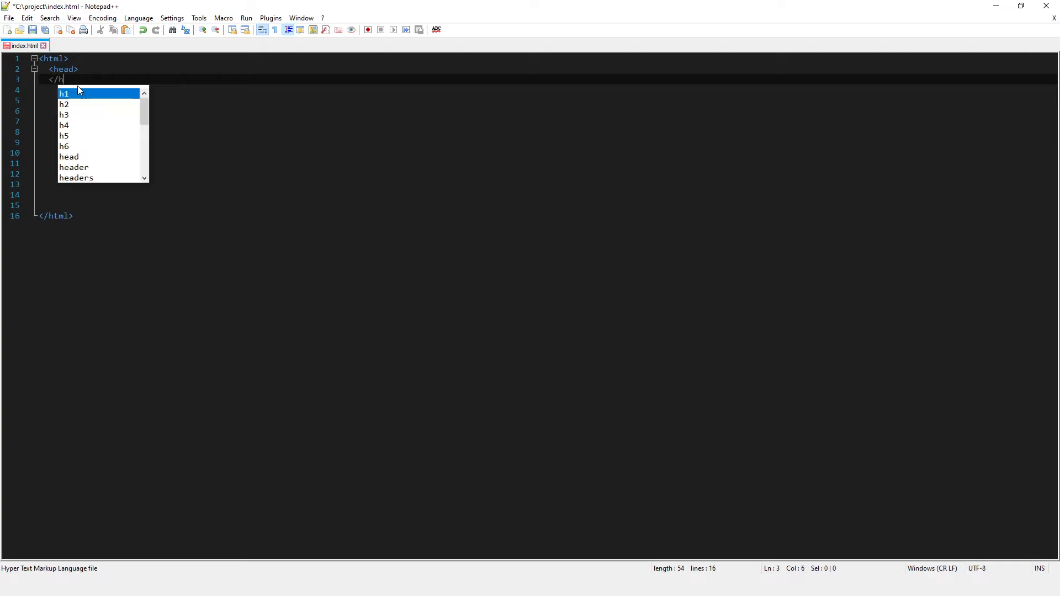
text(ead>)
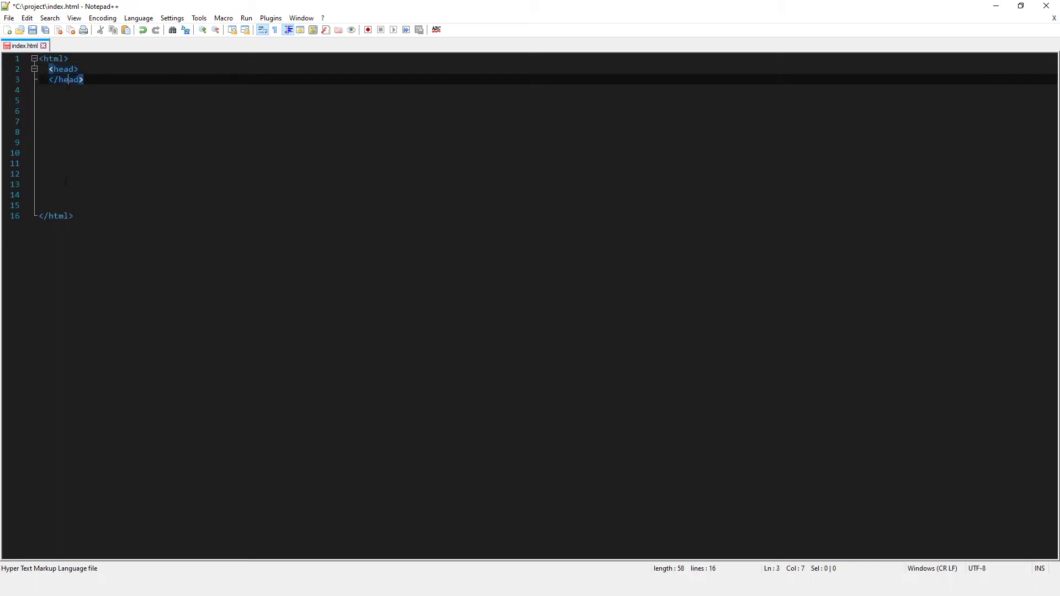
click(46, 90)
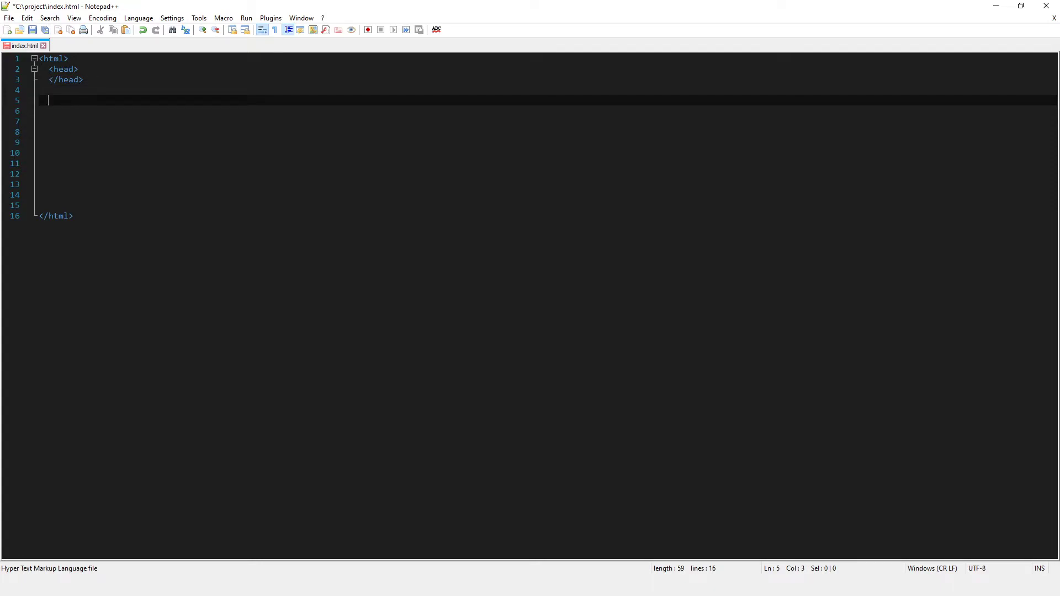
text(<bod)
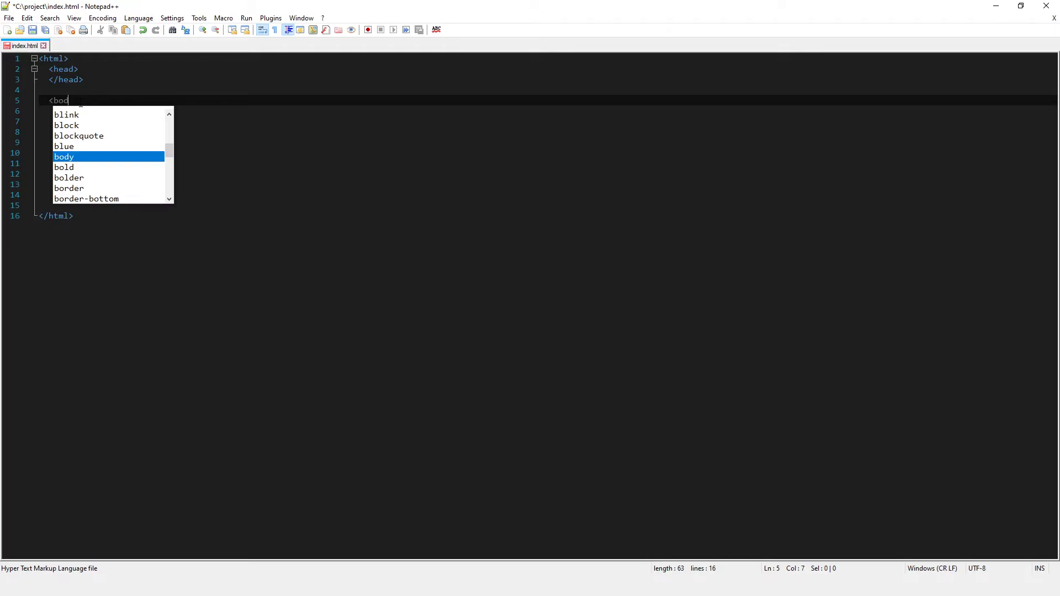
key(Enter)
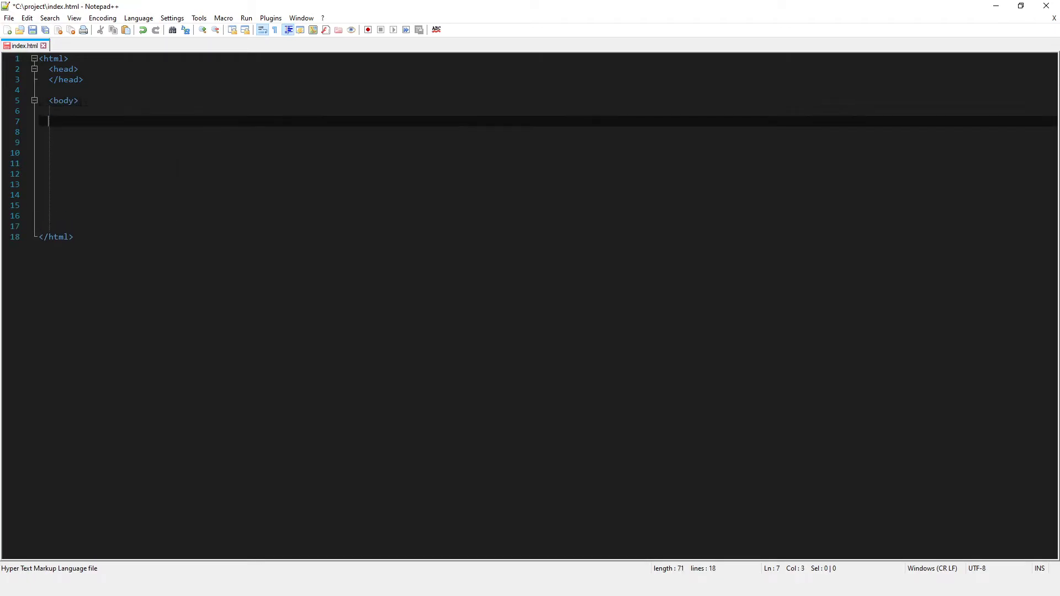
text(</body>)
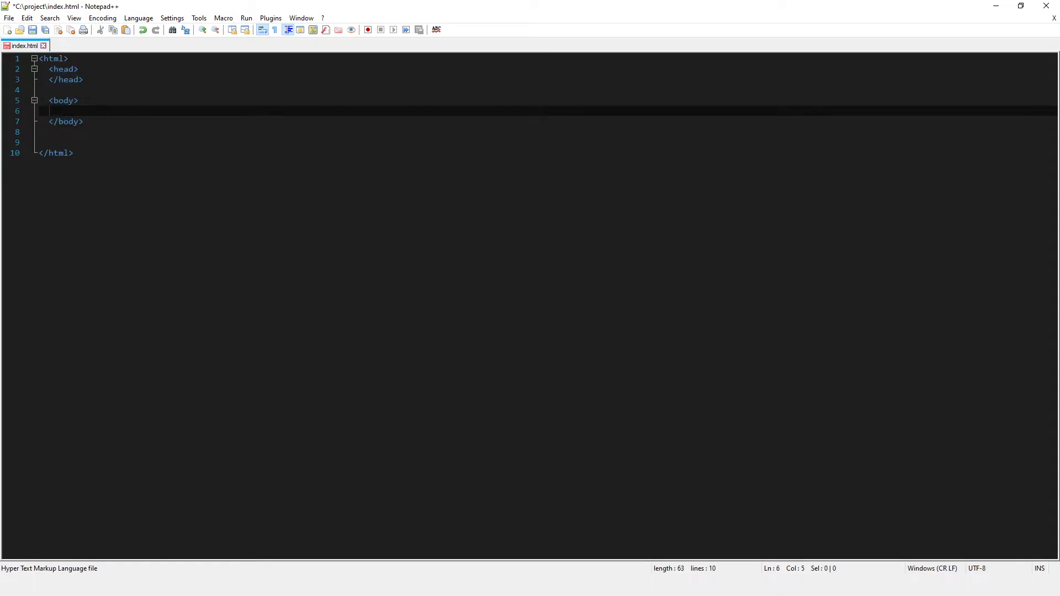
click(49, 91)
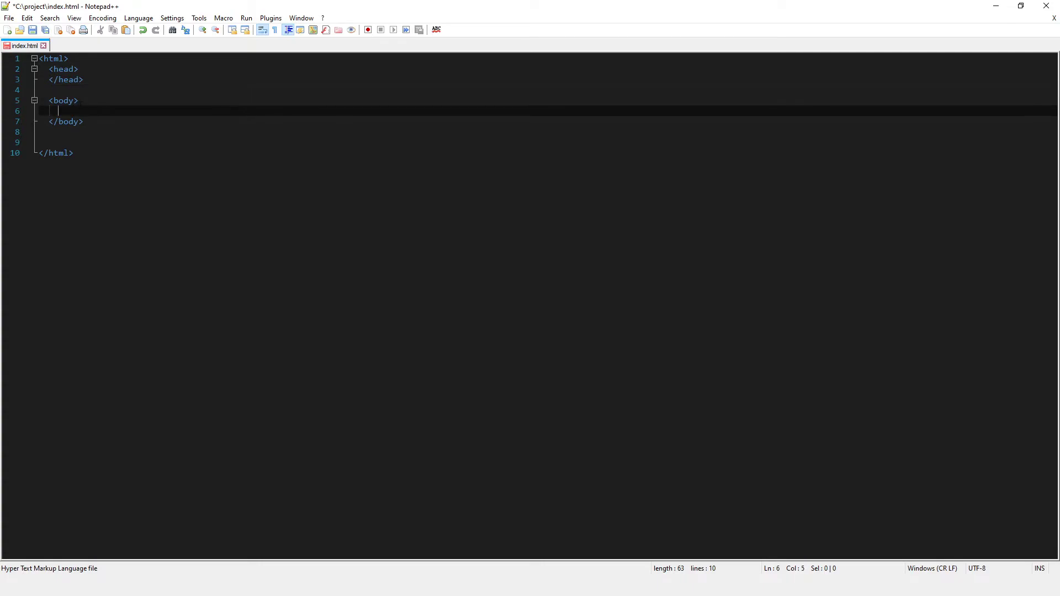
Try out duplicated hello lines in the body with Ctrl+D, then delete them all again
text(hek)
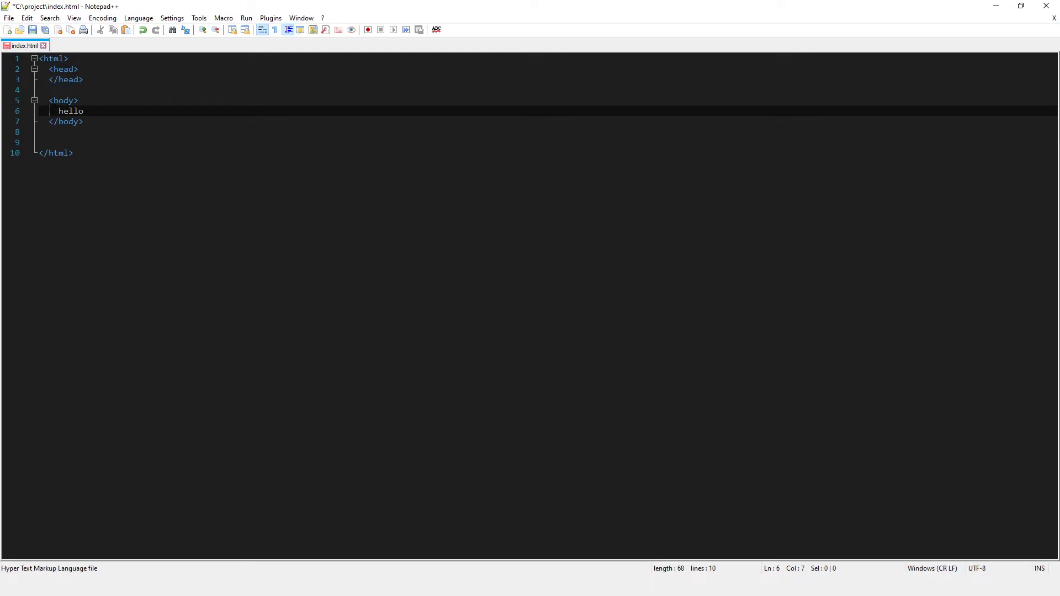
click(58, 111)
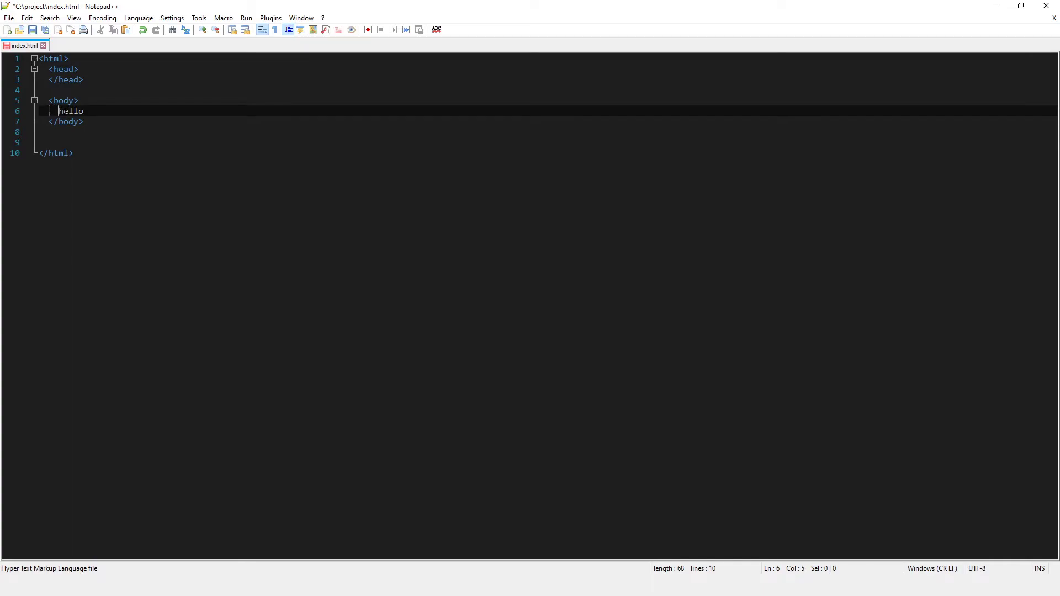
key(End)
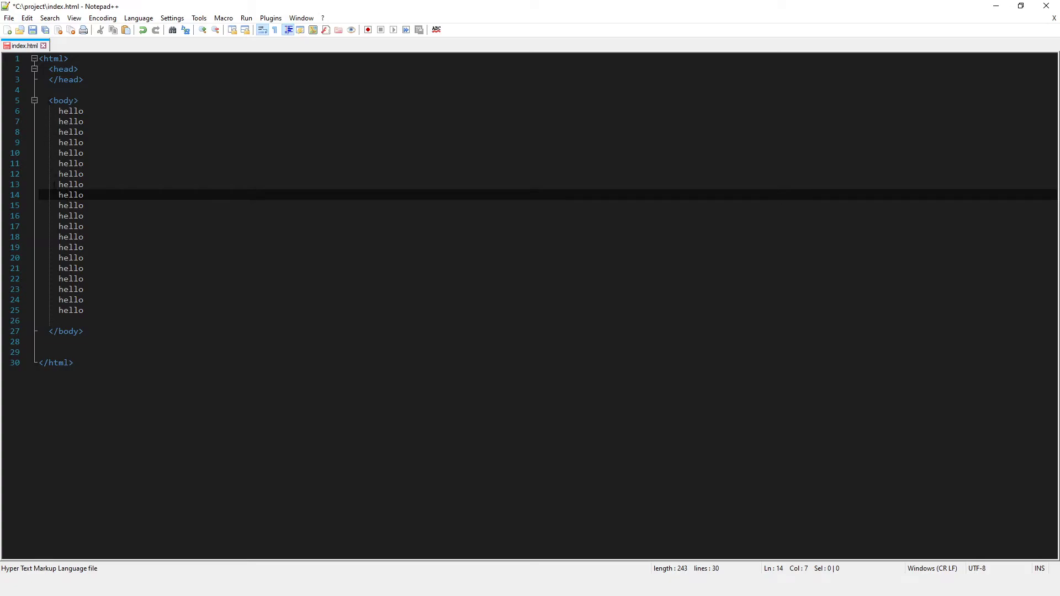
drag(65, 143, 84, 311)
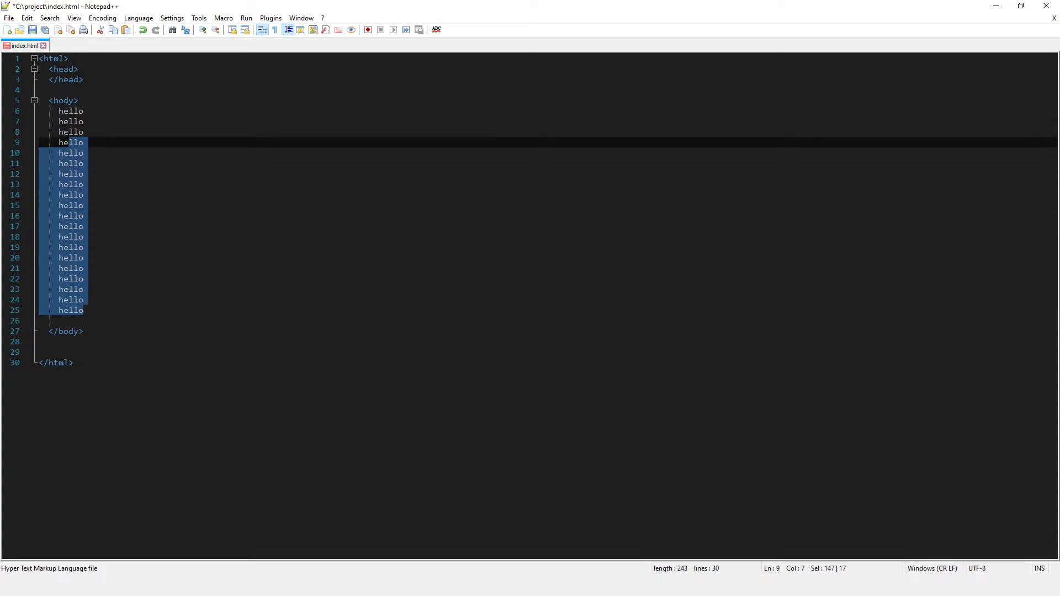
key(Delete)
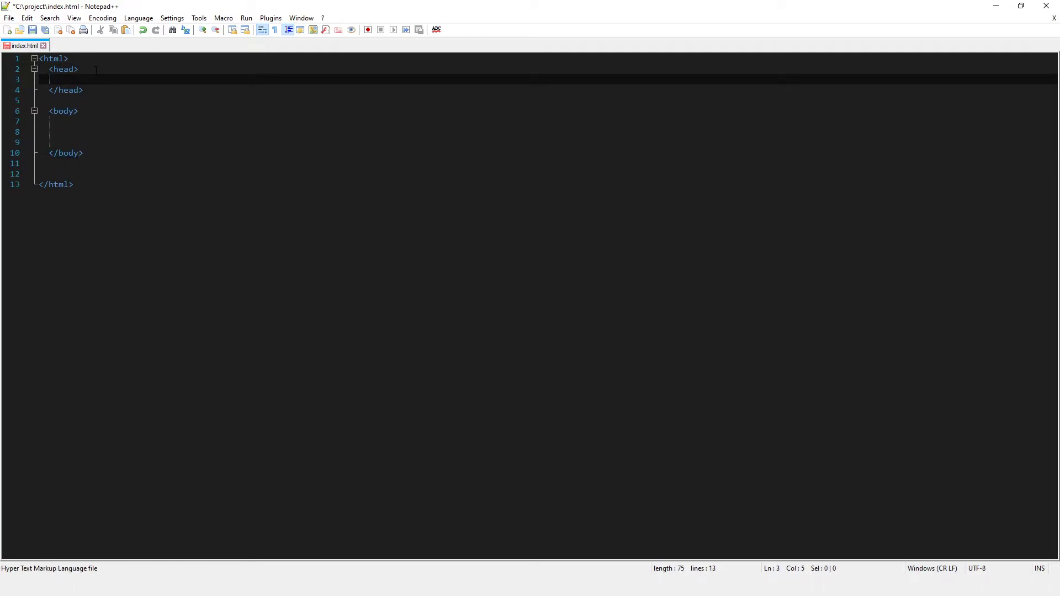
Write the text Hello World! on an empty line inside the body element
click(53, 132)
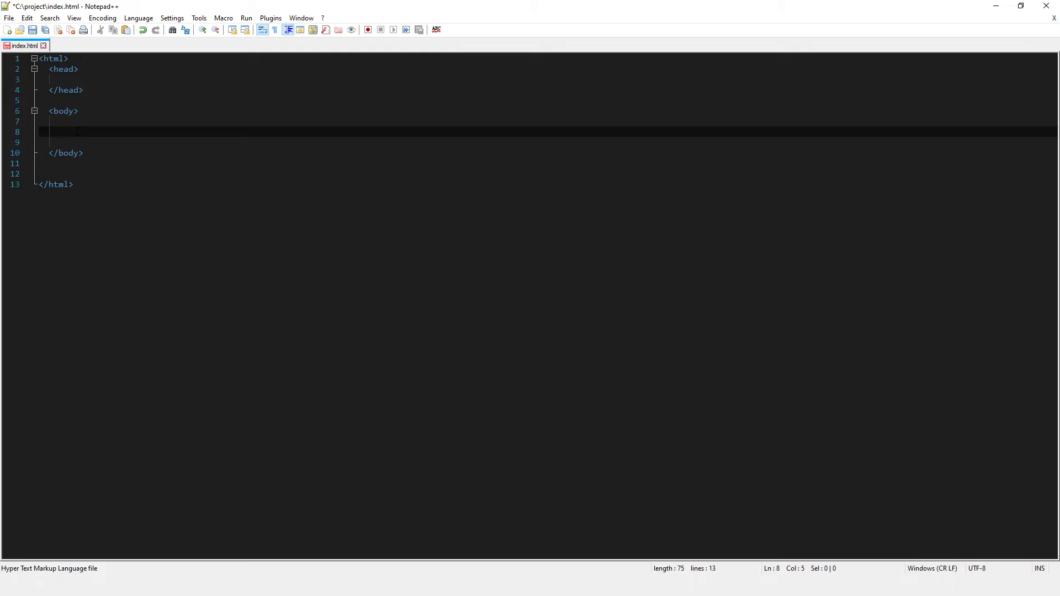
text(Hello W)
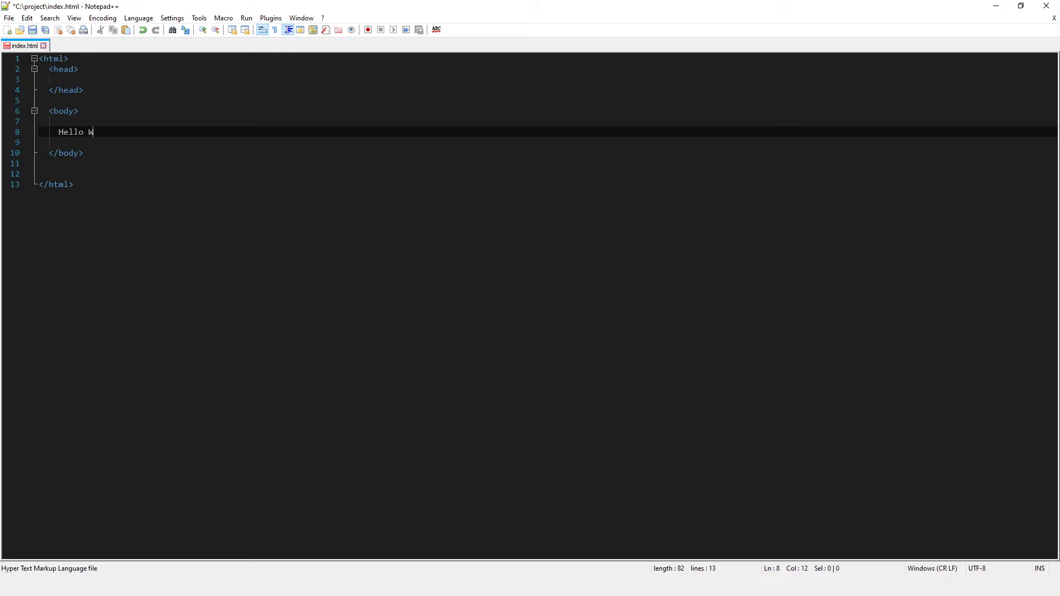
text(orld!)
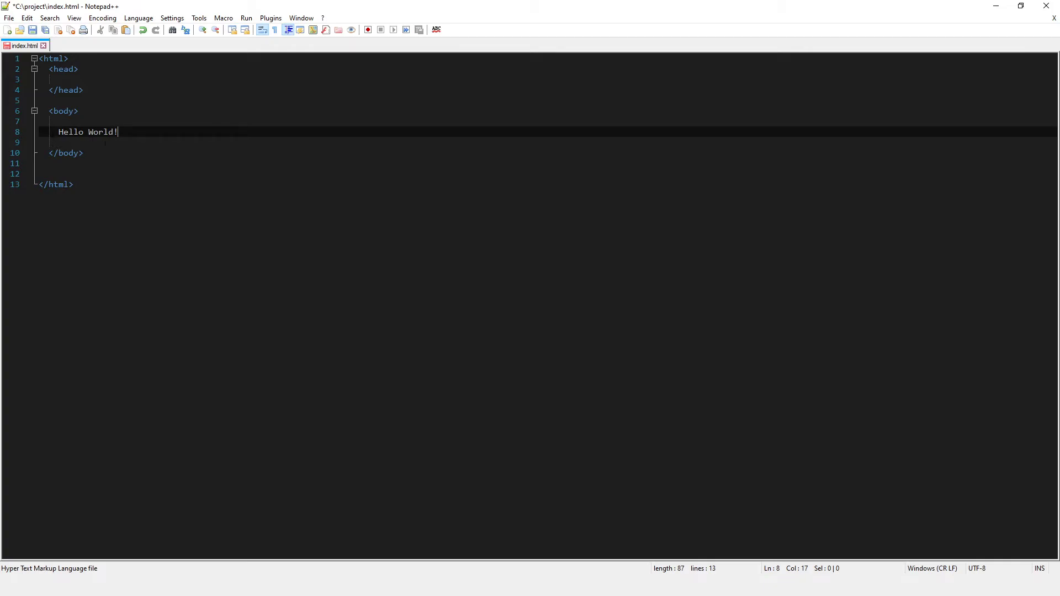
drag(117, 131, 40, 121)
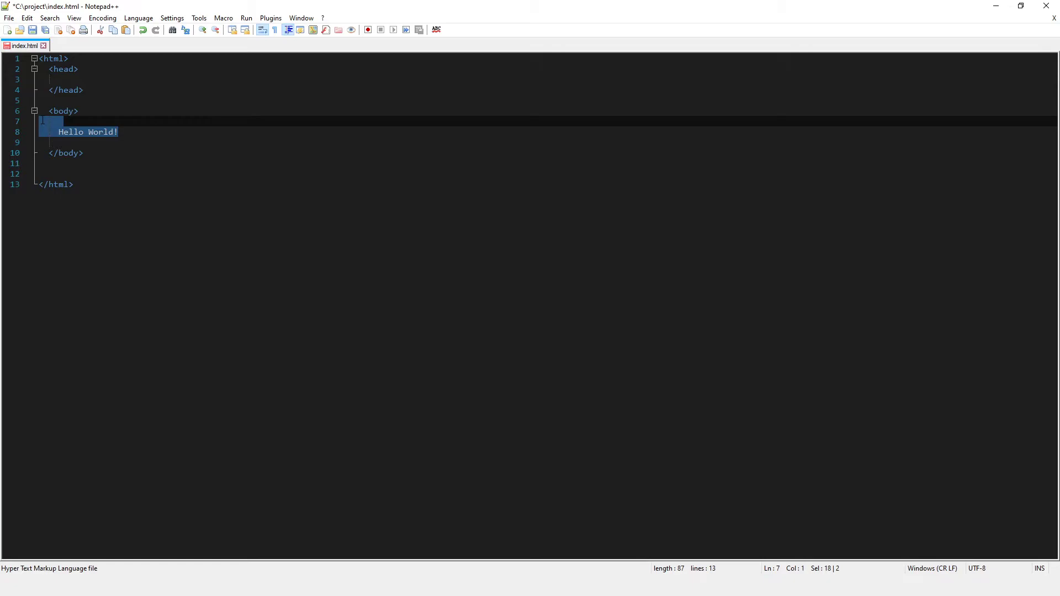
click(82, 133)
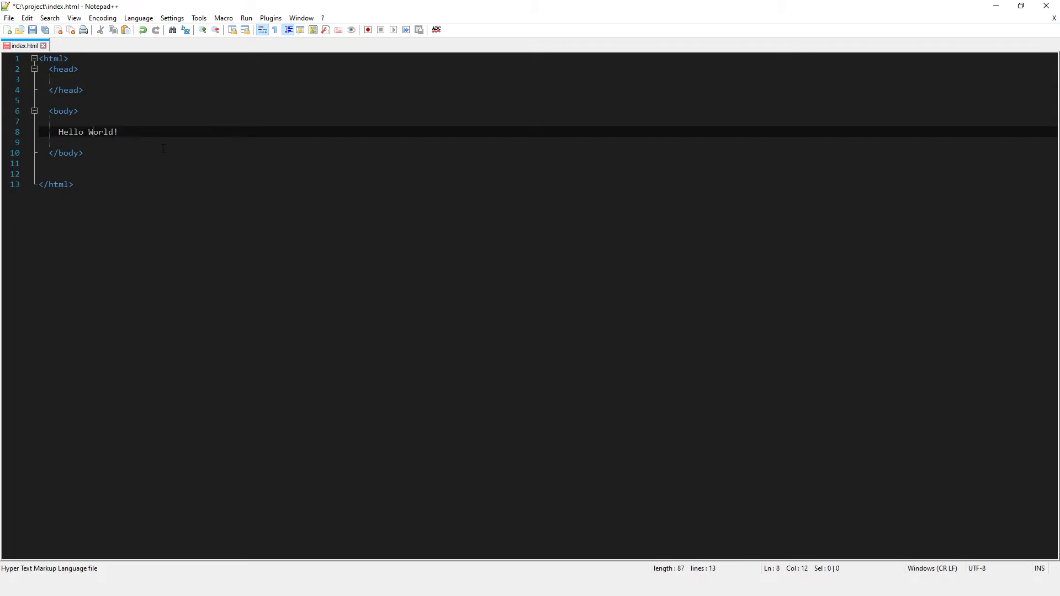
mouse_move(134, 164)
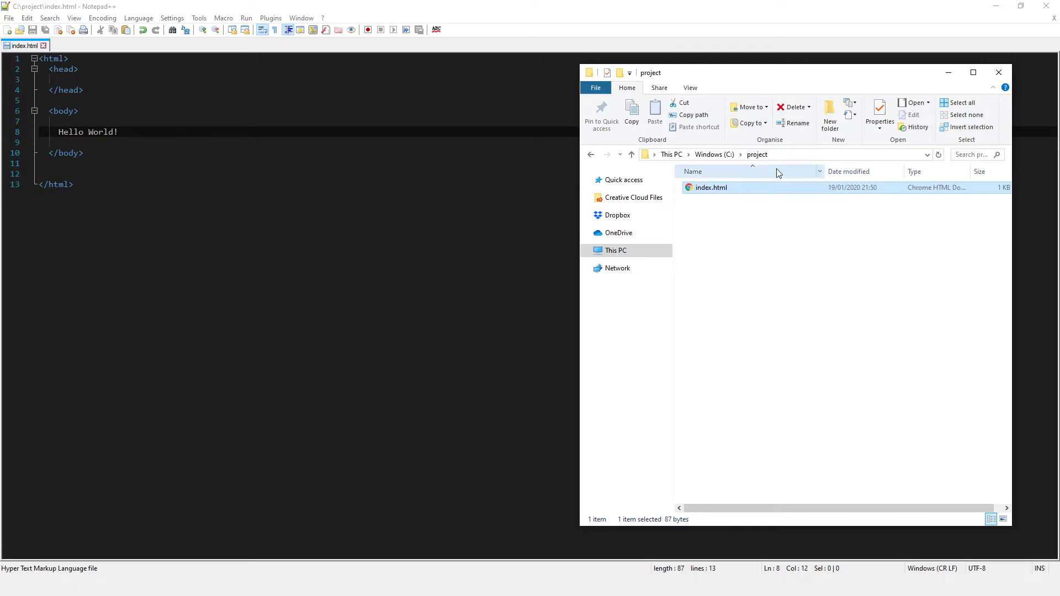
mouse_move(796, 160)
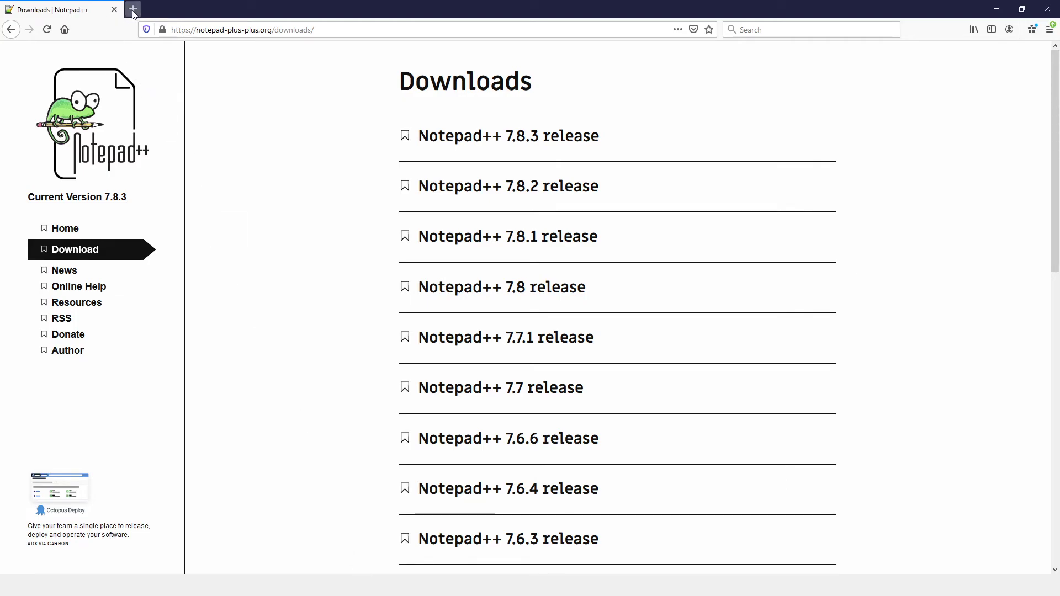
mouse_move(132, 9)
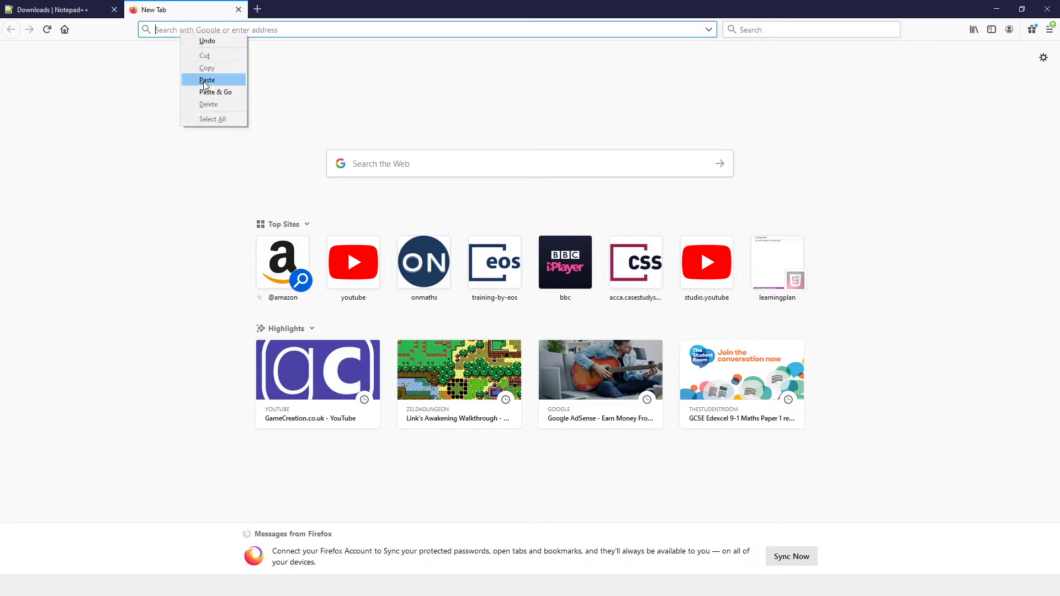
Load file:///C:/project/index.html in a new Firefox tab, then return to Notepad++
click(215, 92)
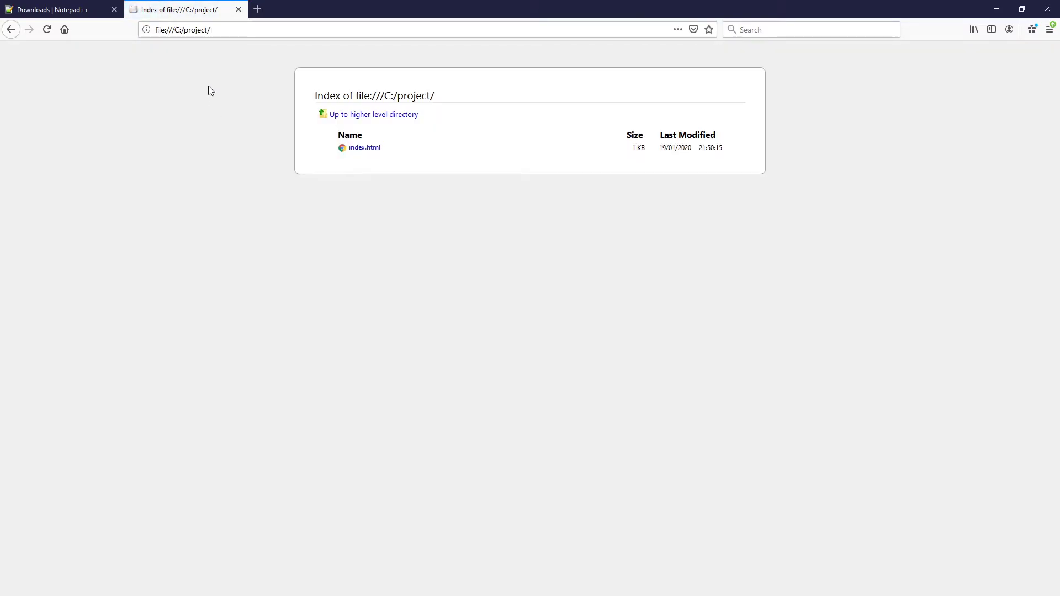
click(200, 29)
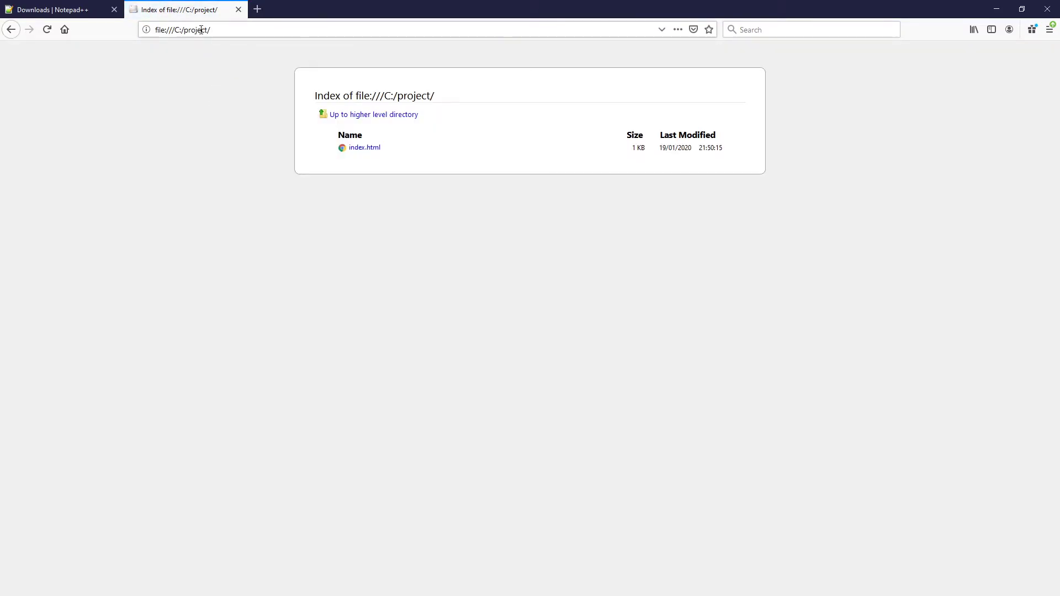
click(223, 30)
text(index.)
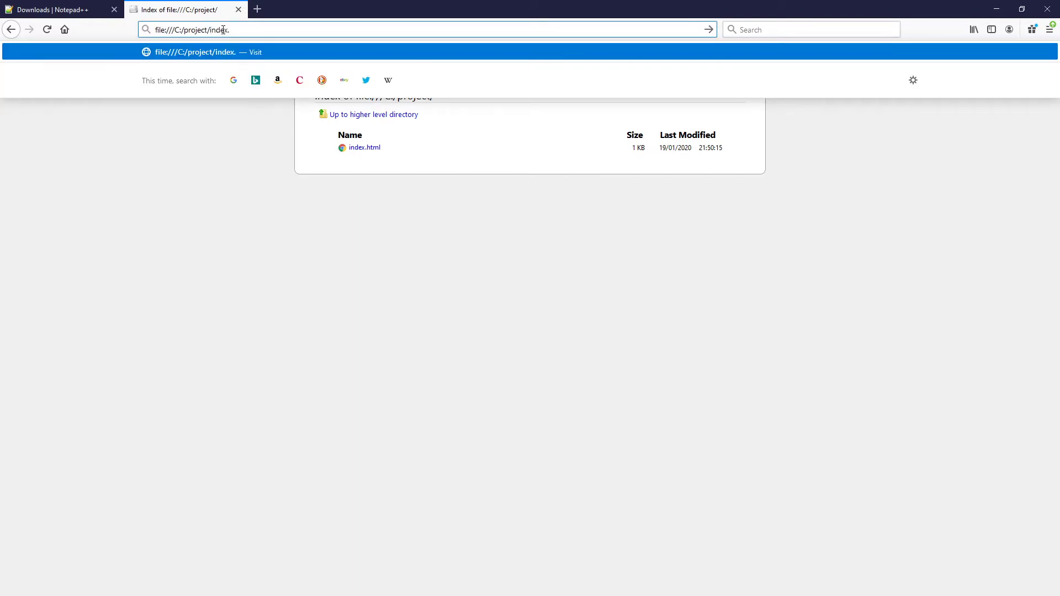
text(html)
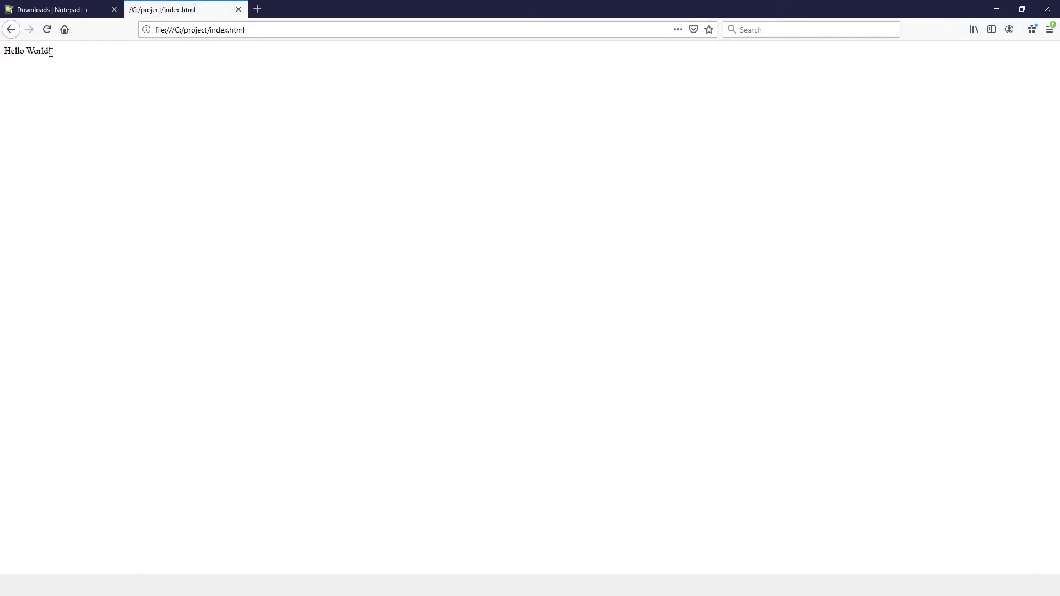
double_click(24, 51)
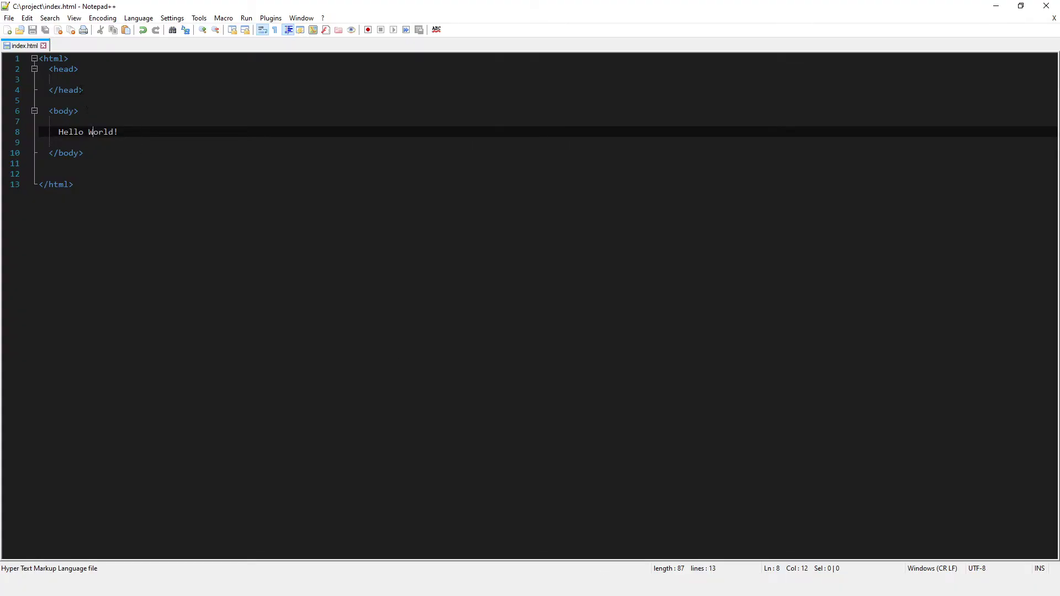
Add <title>heeelllooo</title> inside the head element
text(<title>)
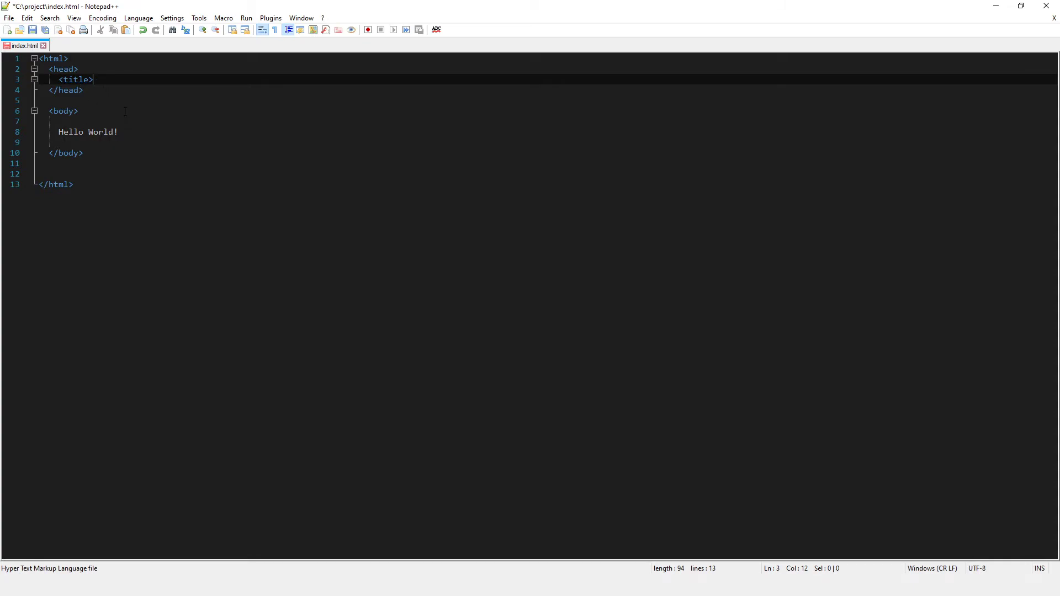
text(heeel)
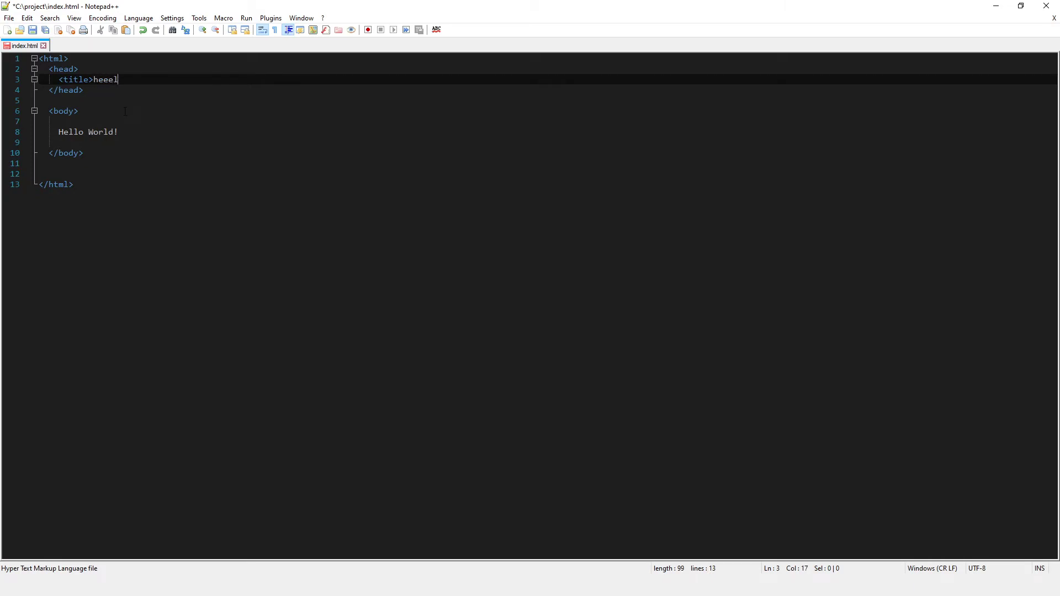
text(llooo<)
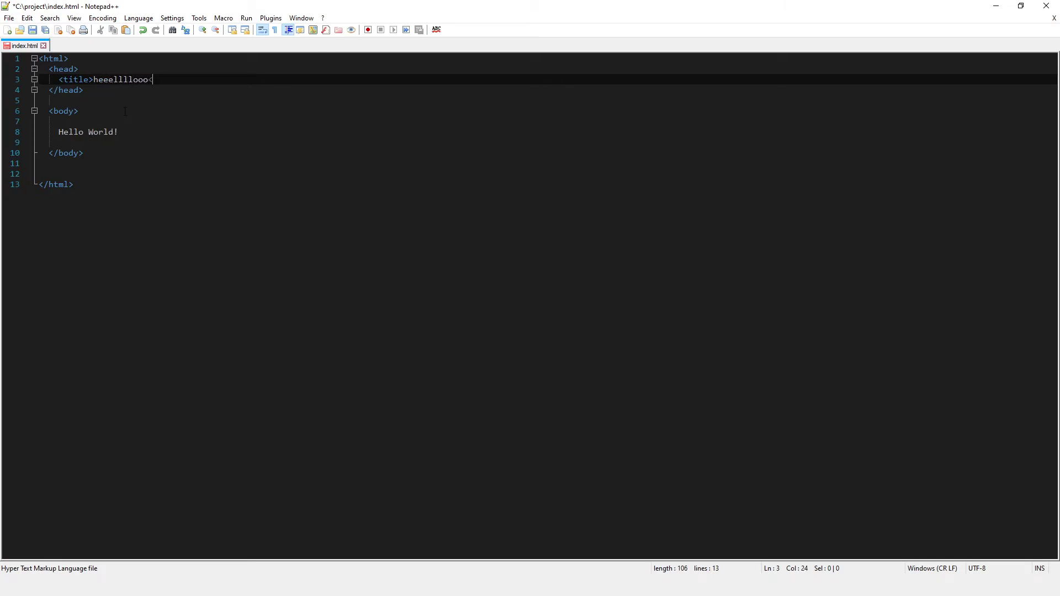
text(/title>)
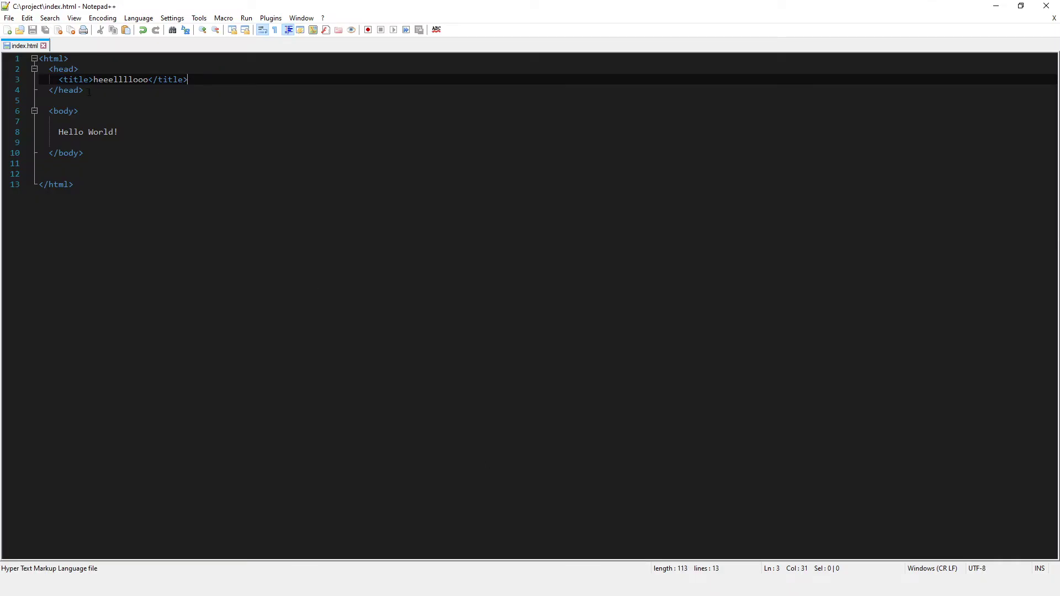
click(85, 89)
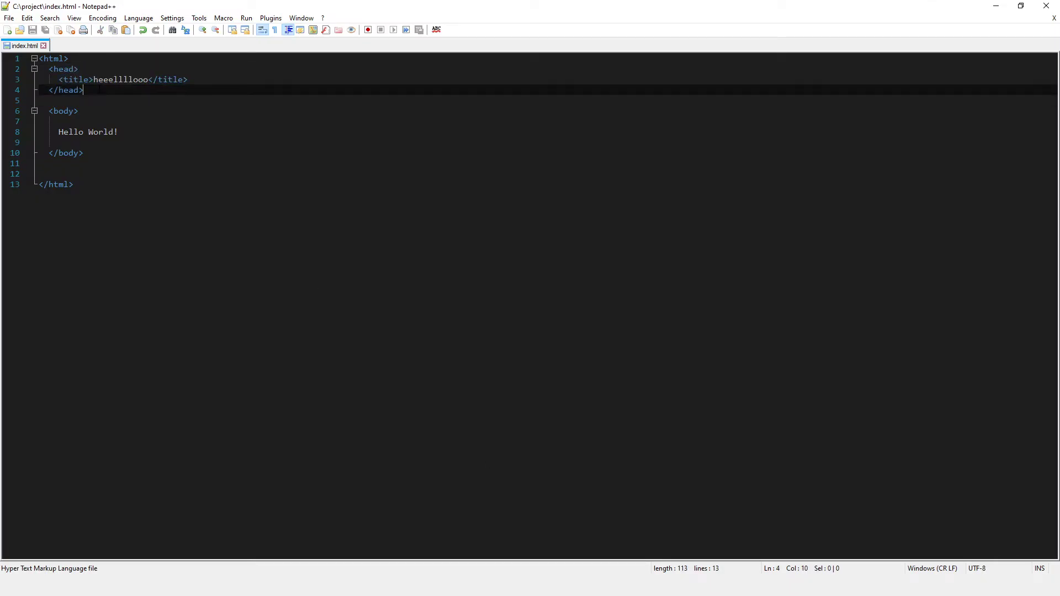
double_click(119, 80)
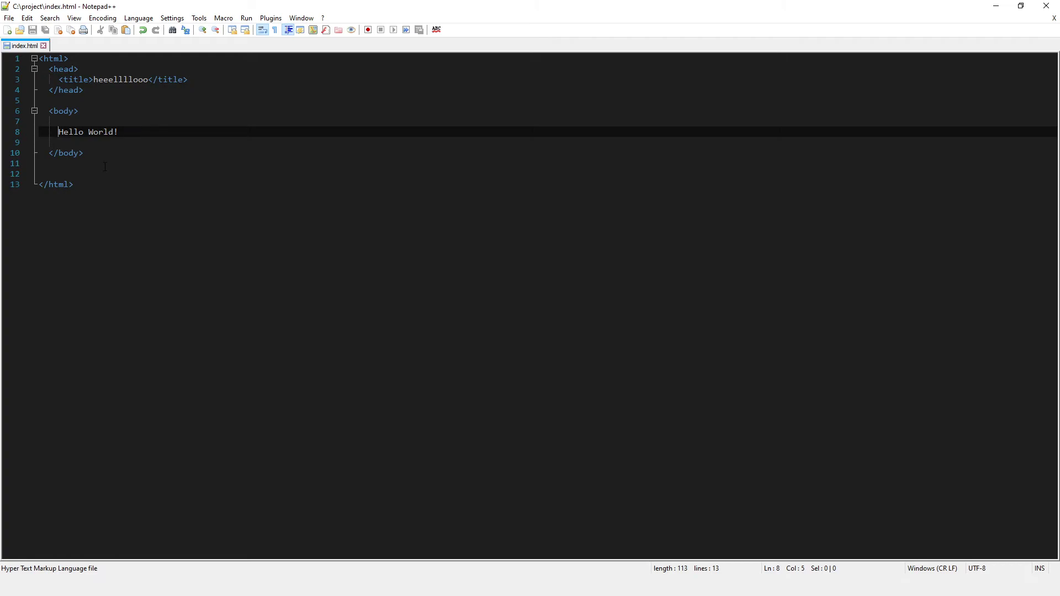
Wrap the Hello World! text in <div> and </div> tags
text(<)
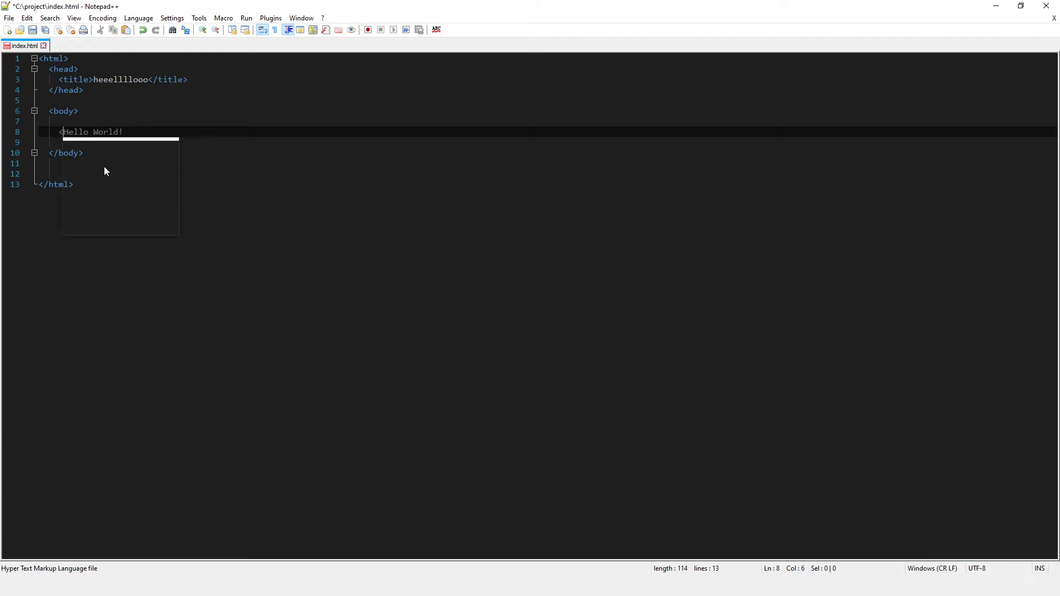
text(div>)
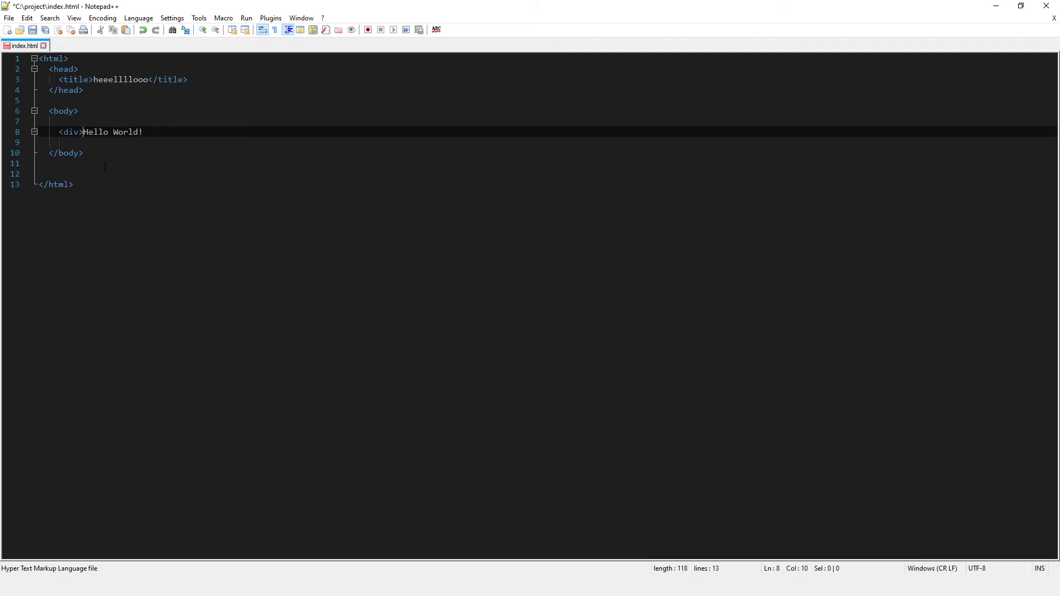
text(</)
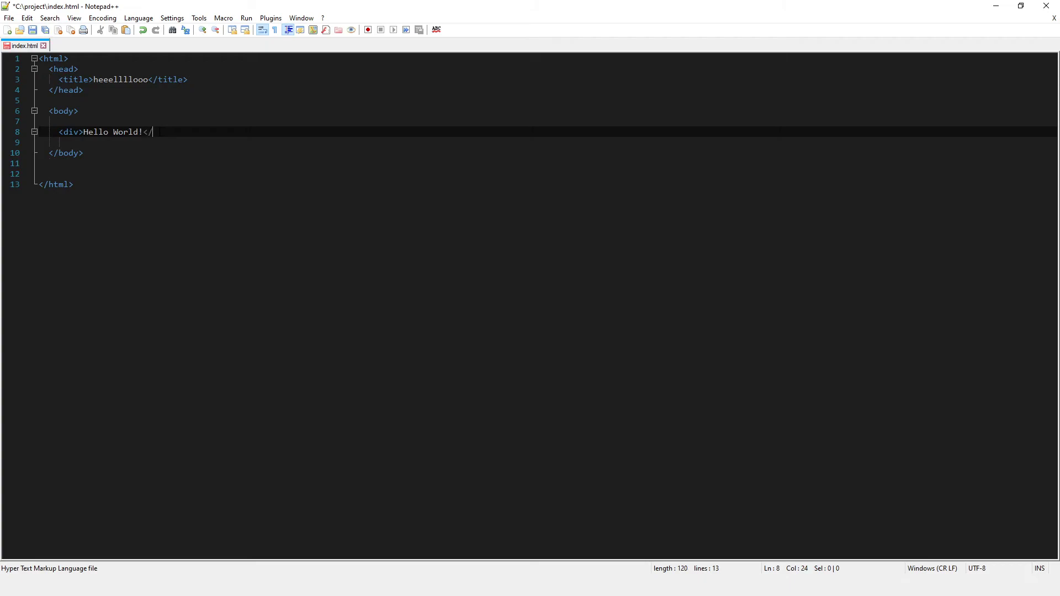
text(div>)
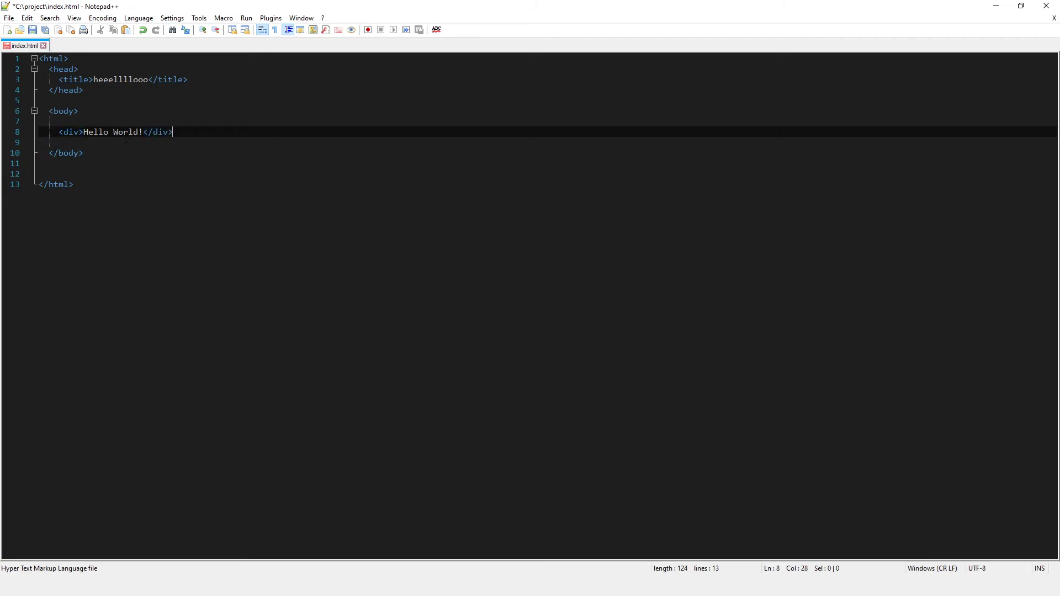
double_click(68, 132)
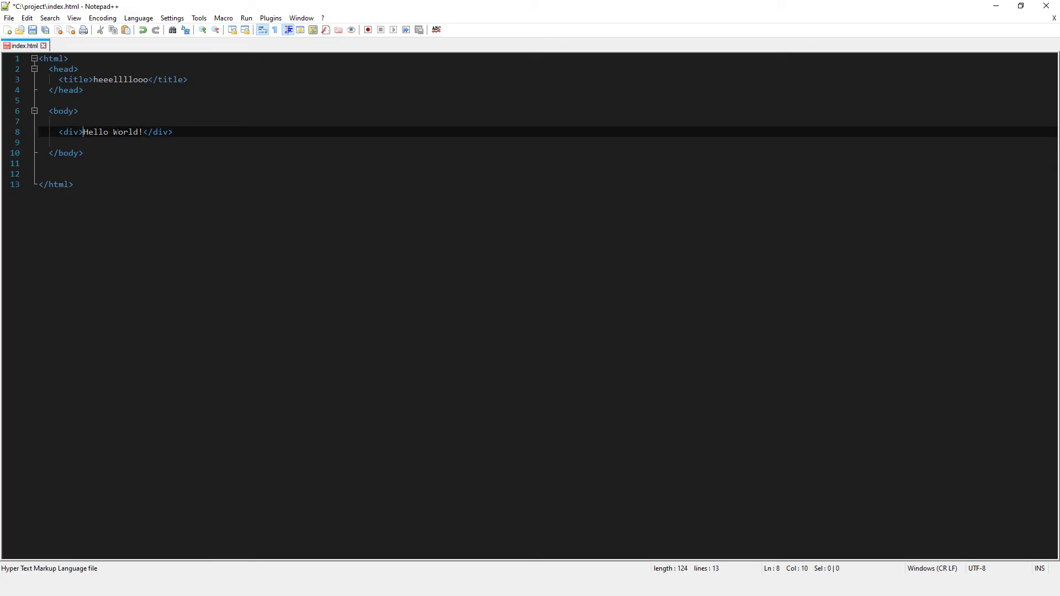
text(<p>)
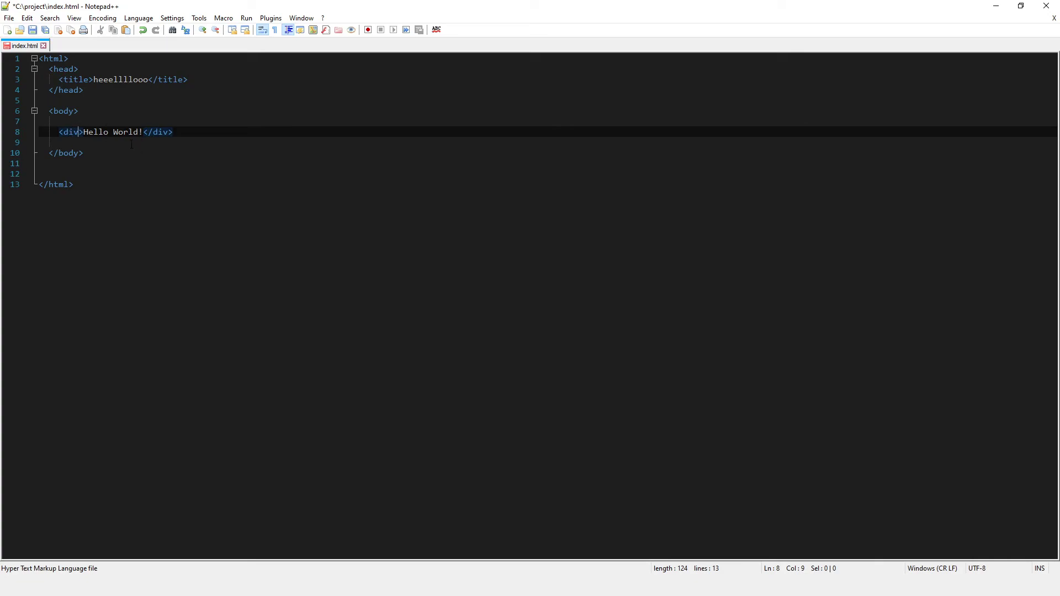
Give the opening div an inline style='color:red;' attribute
text(style=)
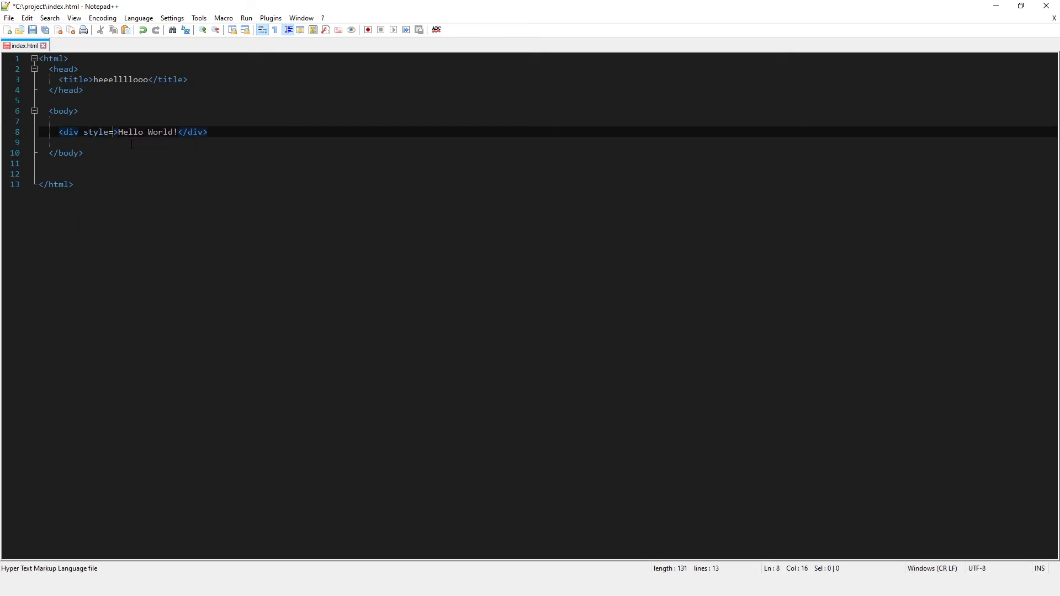
text('')
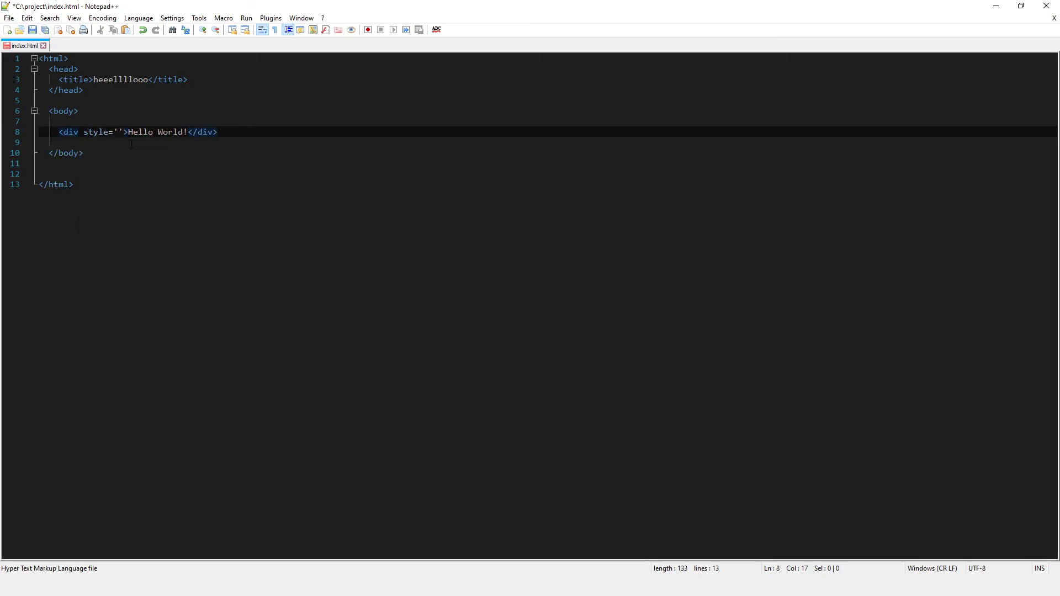
text(c)
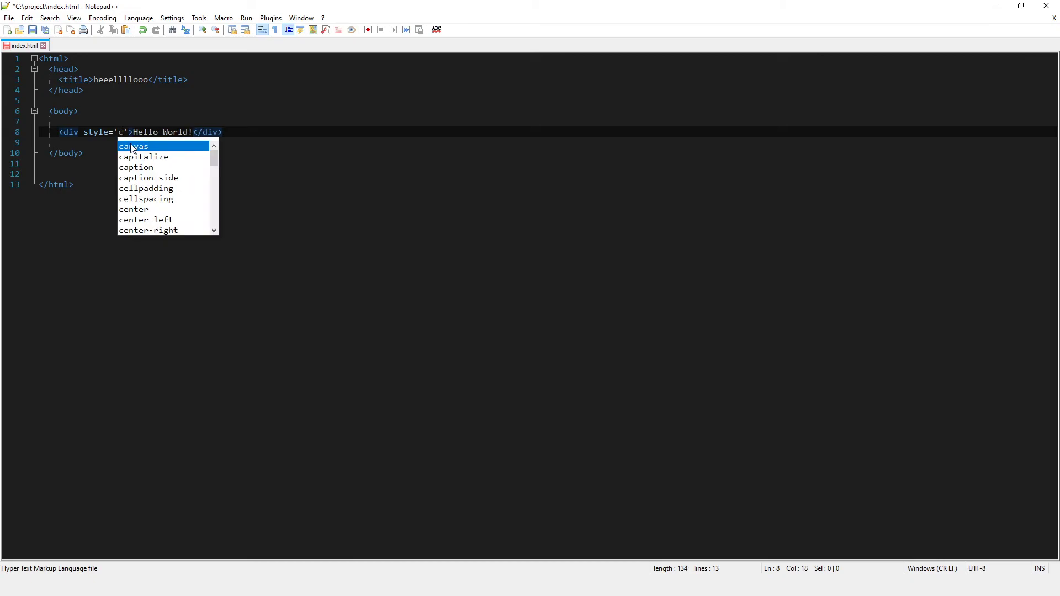
text(olor:)
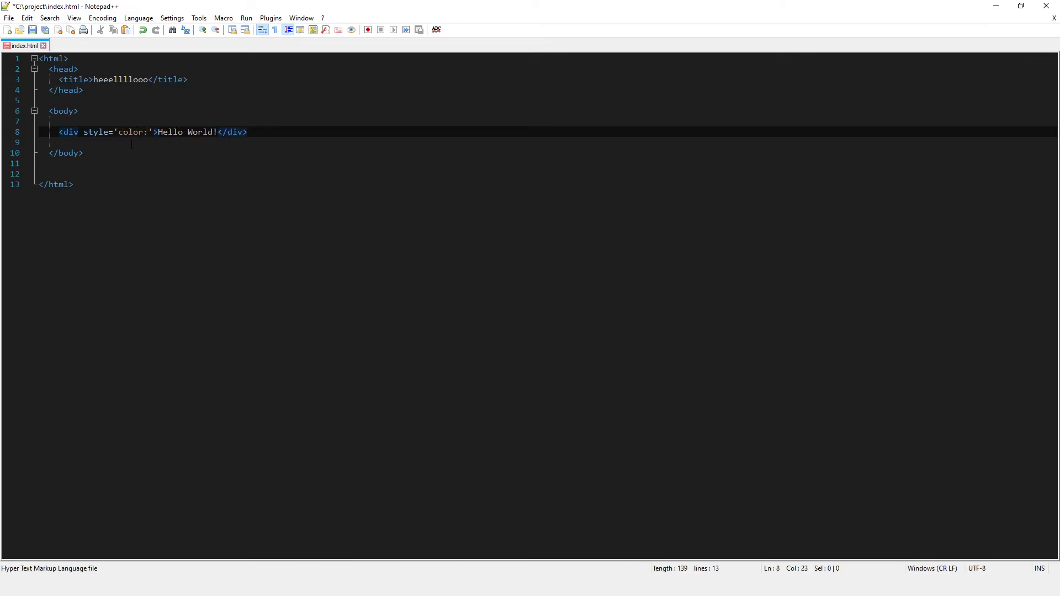
text(r)
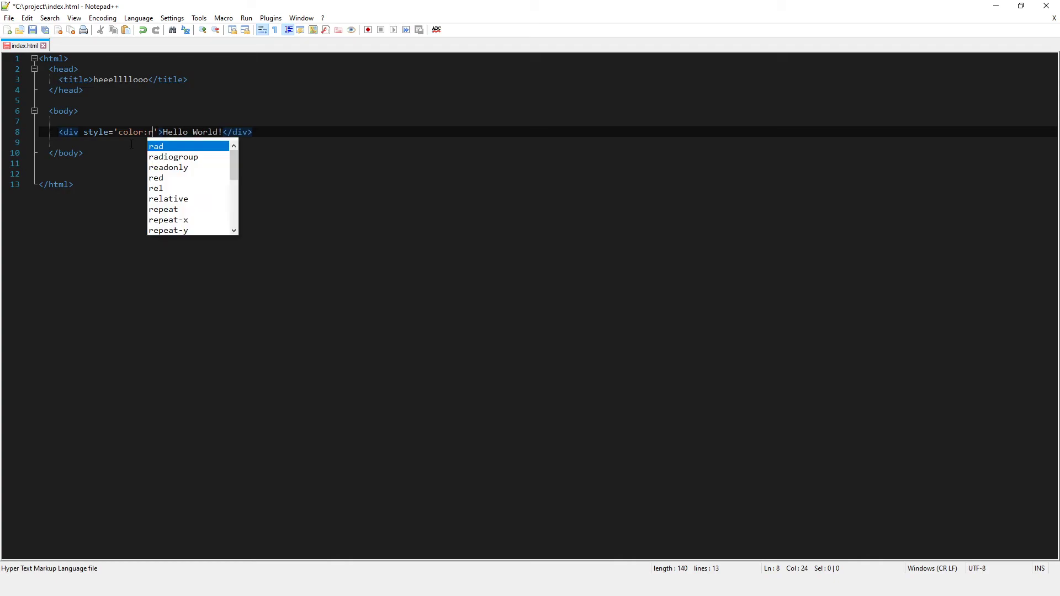
text(ed;)
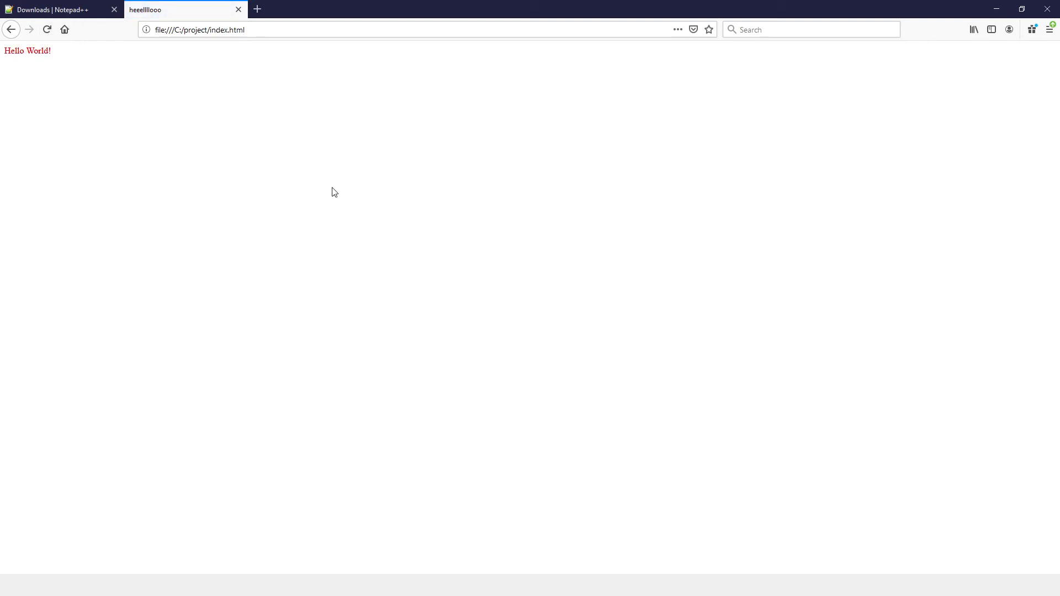
mouse_move(349, 315)
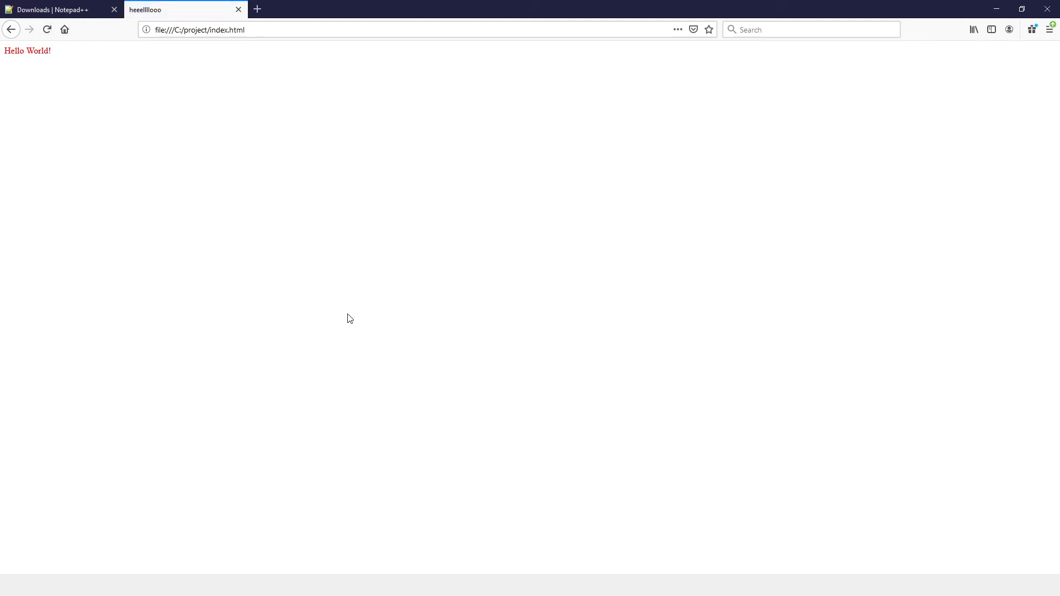
mouse_move(439, 421)
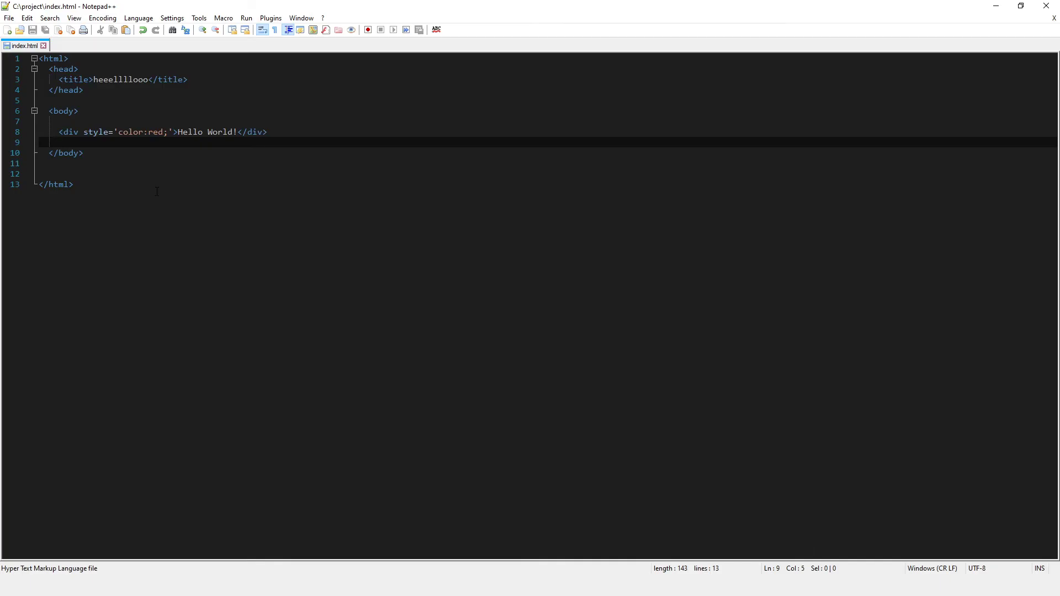
Extend the div's style with background:yellow; and display:inline-block after color:red;
click(167, 133)
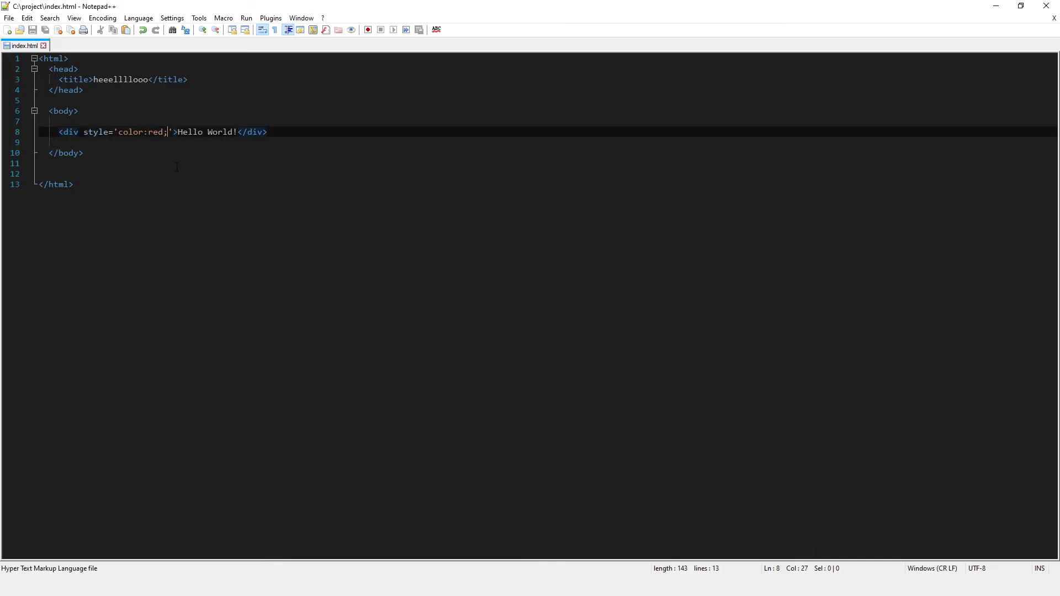
text(background:)
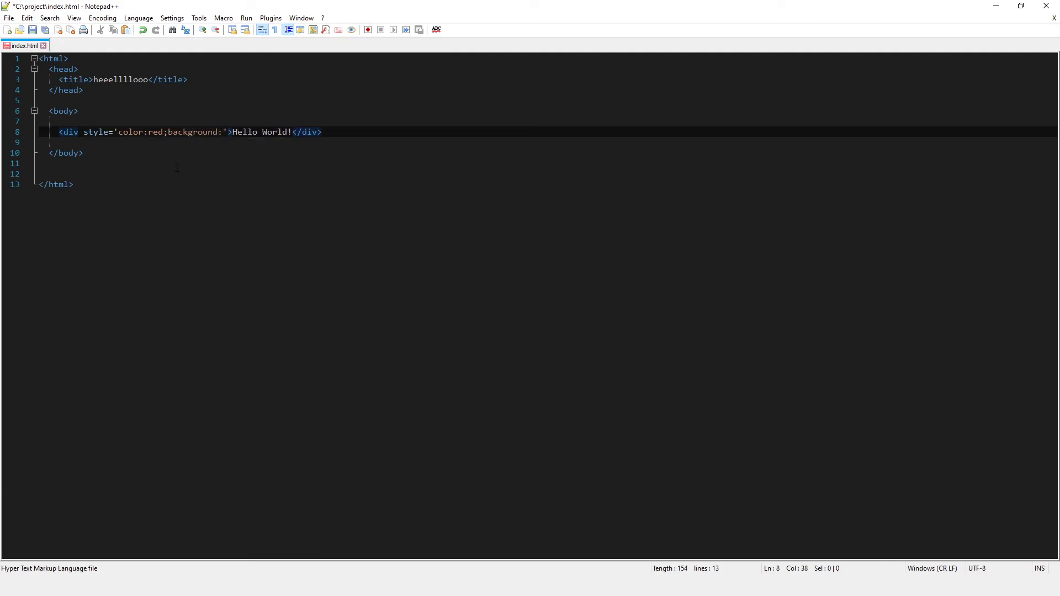
text(yellow)
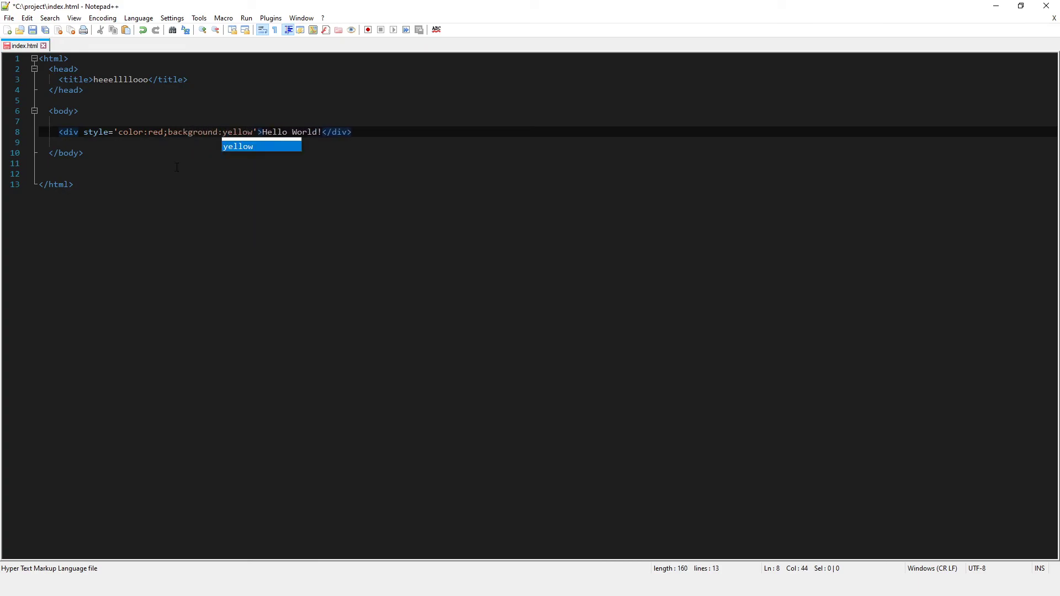
text(;)
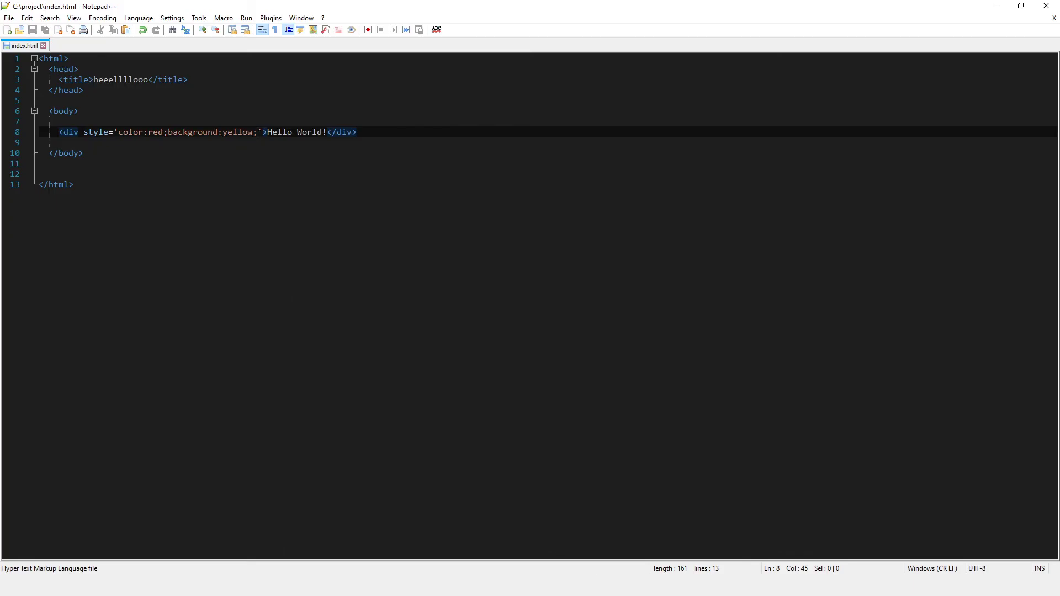
text(display:inline-)
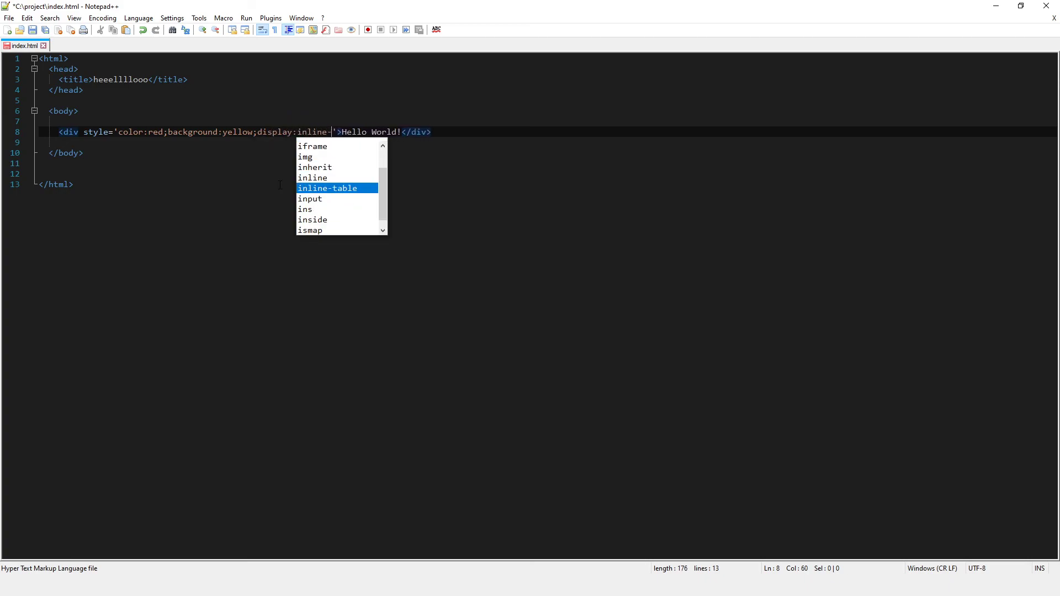
text(block)
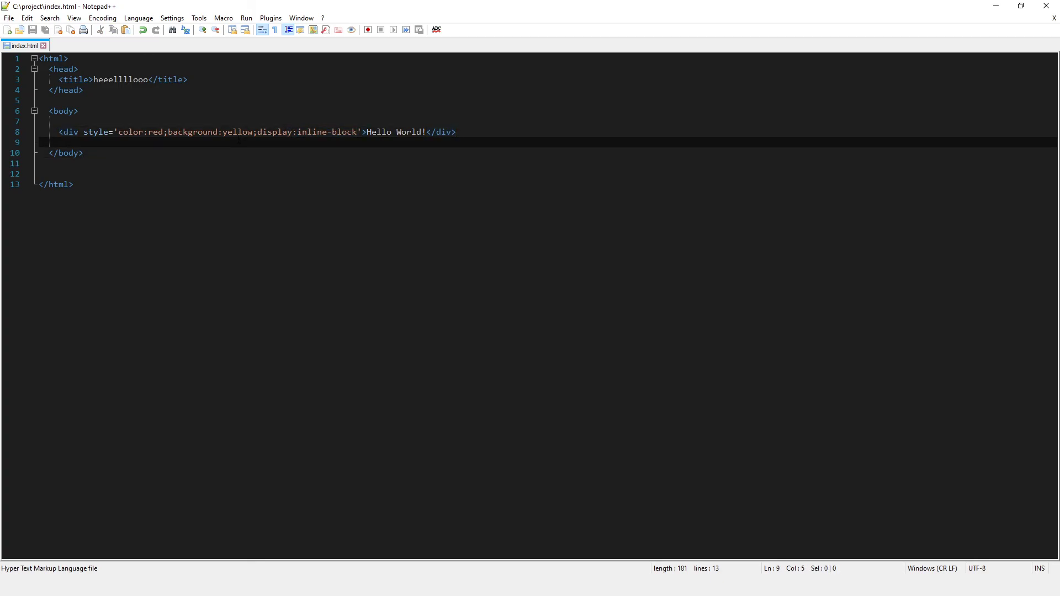
click(358, 132)
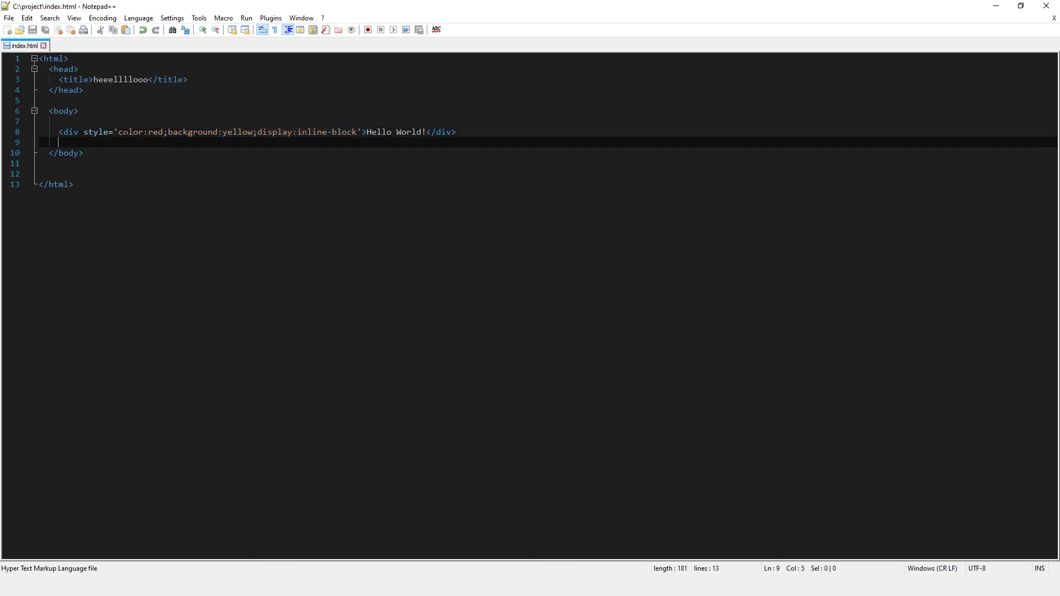
double_click(129, 132)
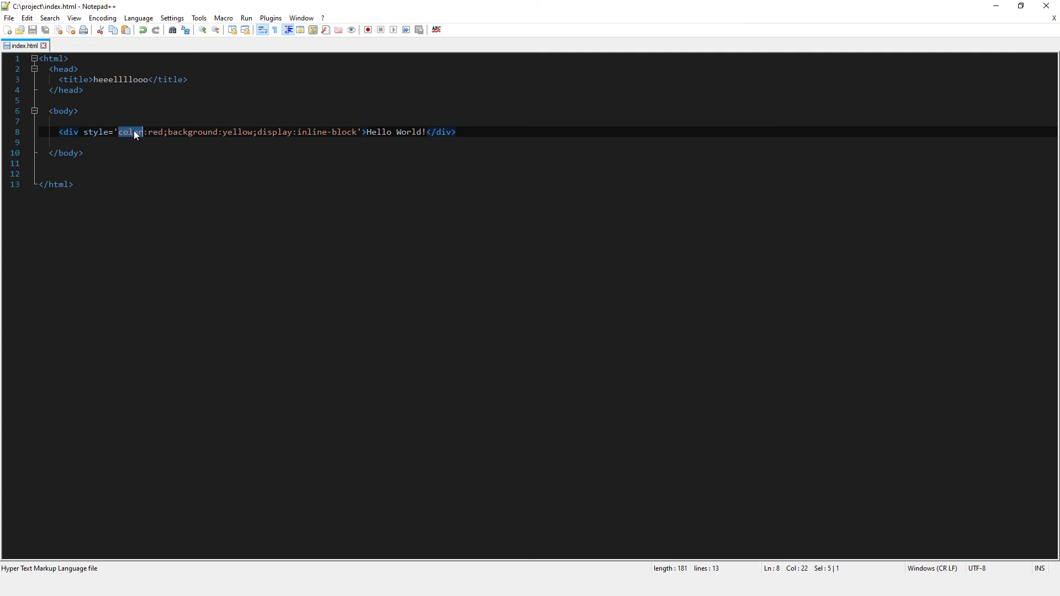
click(234, 131)
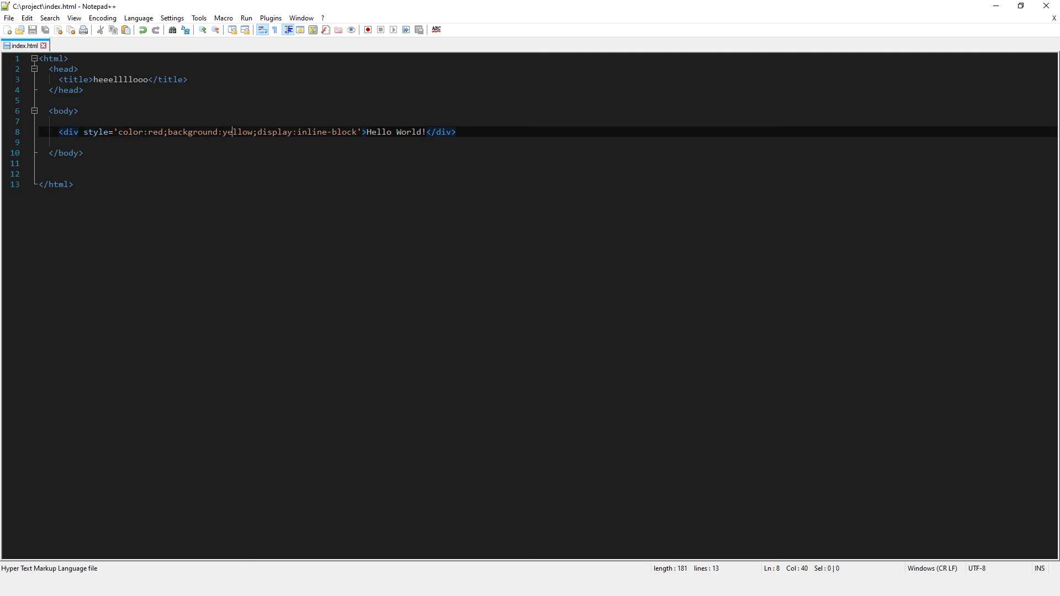